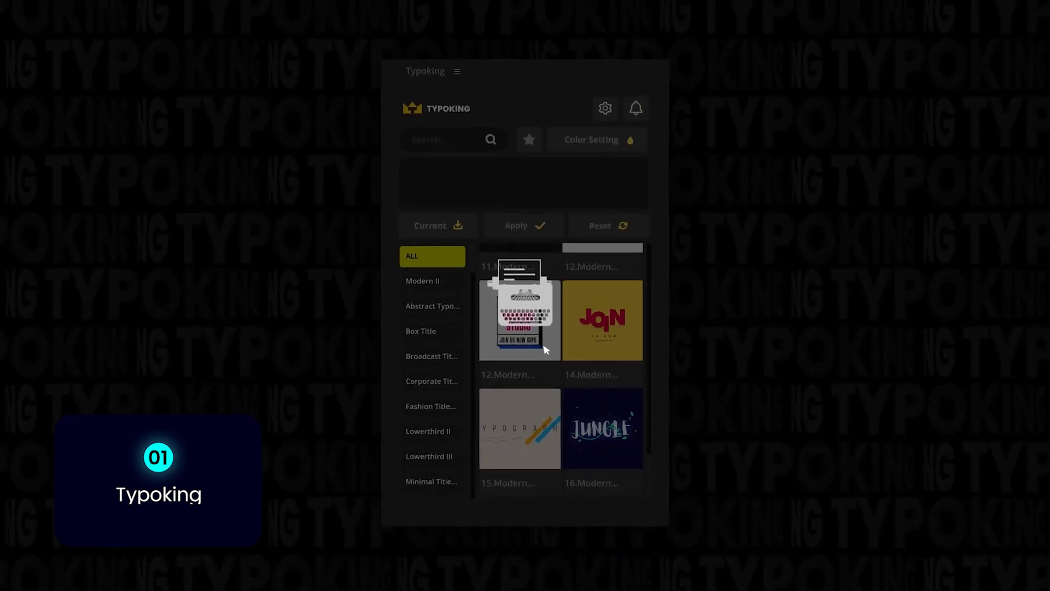
# Load a Modern template and retitle it WE LOVE MOTION GRAPHIC
pyautogui.click(520, 320)
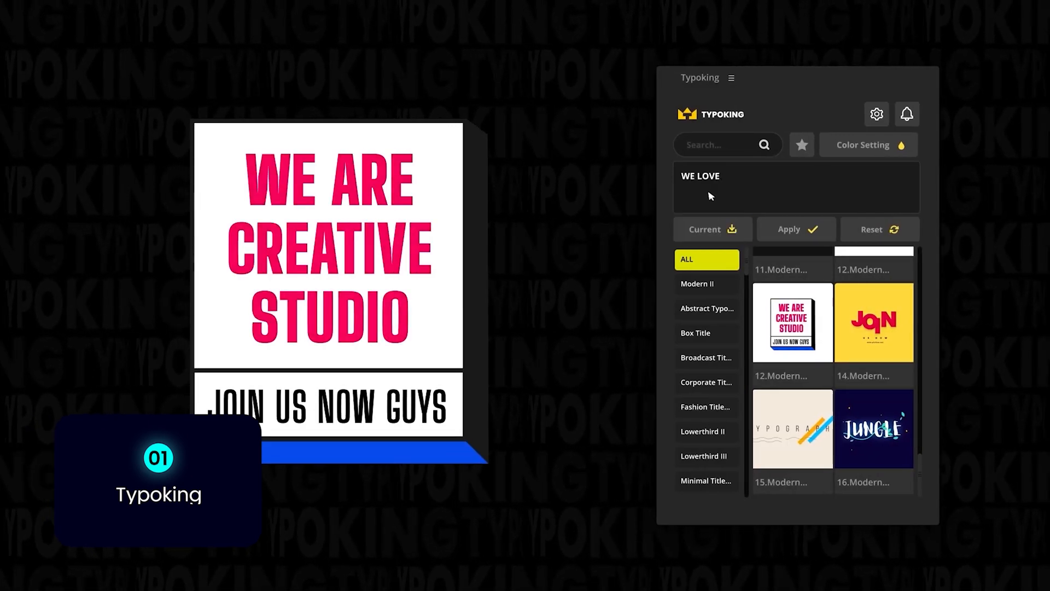
pyautogui.click(795, 228)
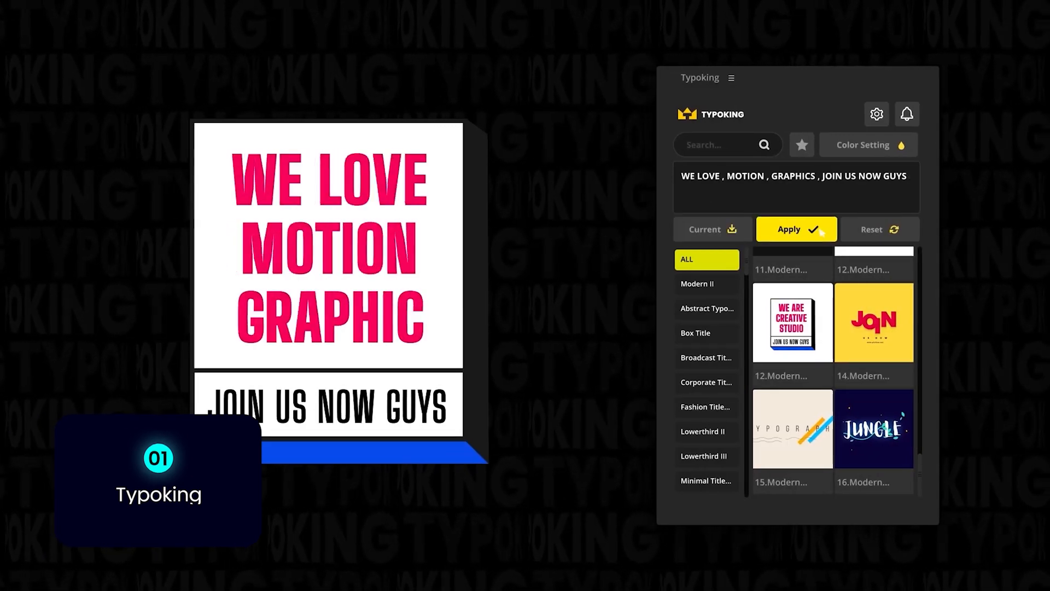
pyautogui.click(868, 144)
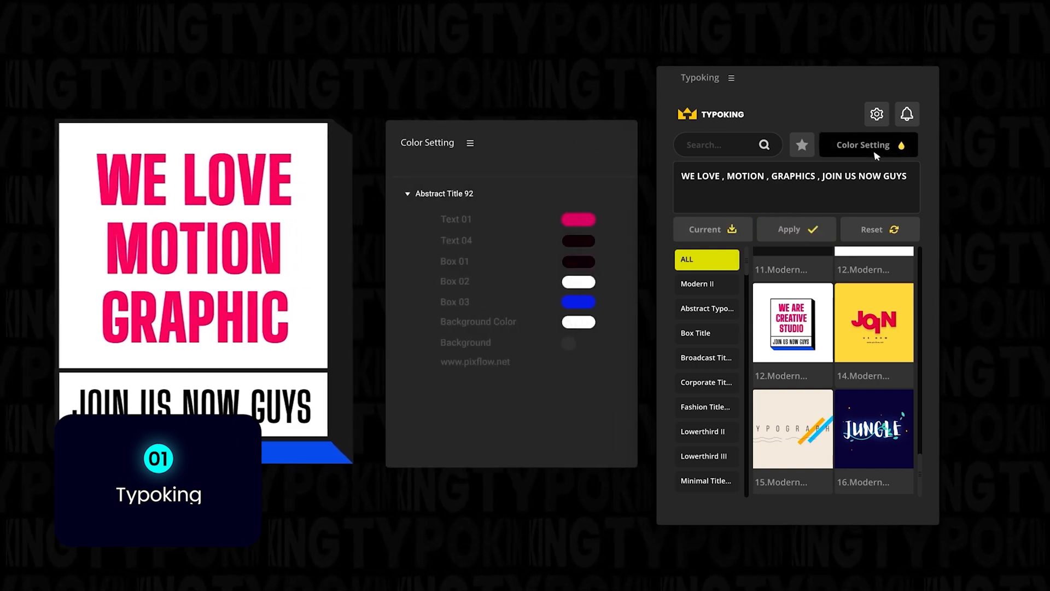
# In Color Setting, make Text 01 purple and the Box 03 bottom bar green
pyautogui.click(578, 218)
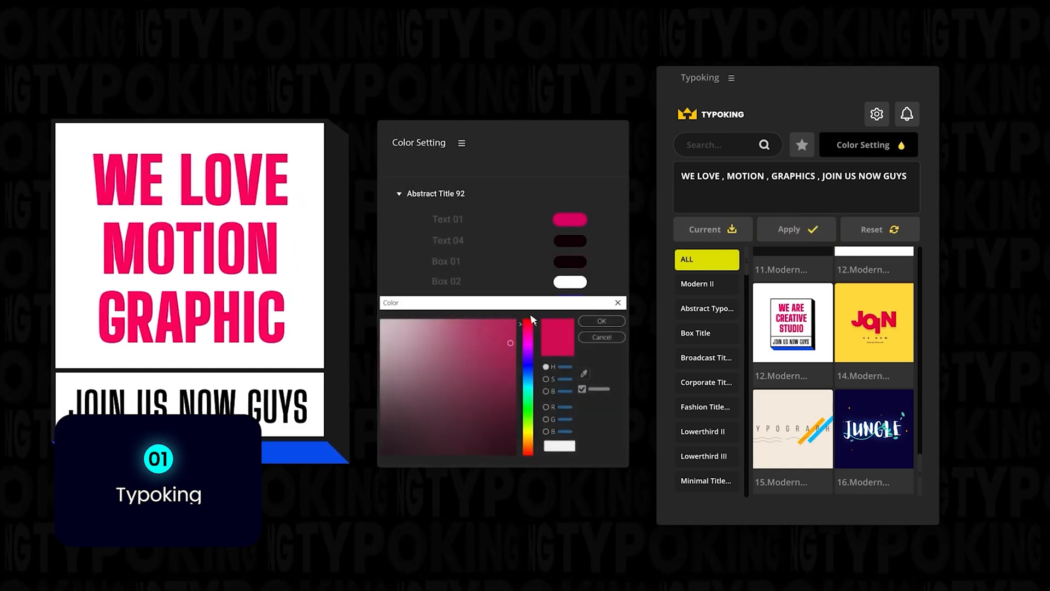
pyautogui.click(601, 321)
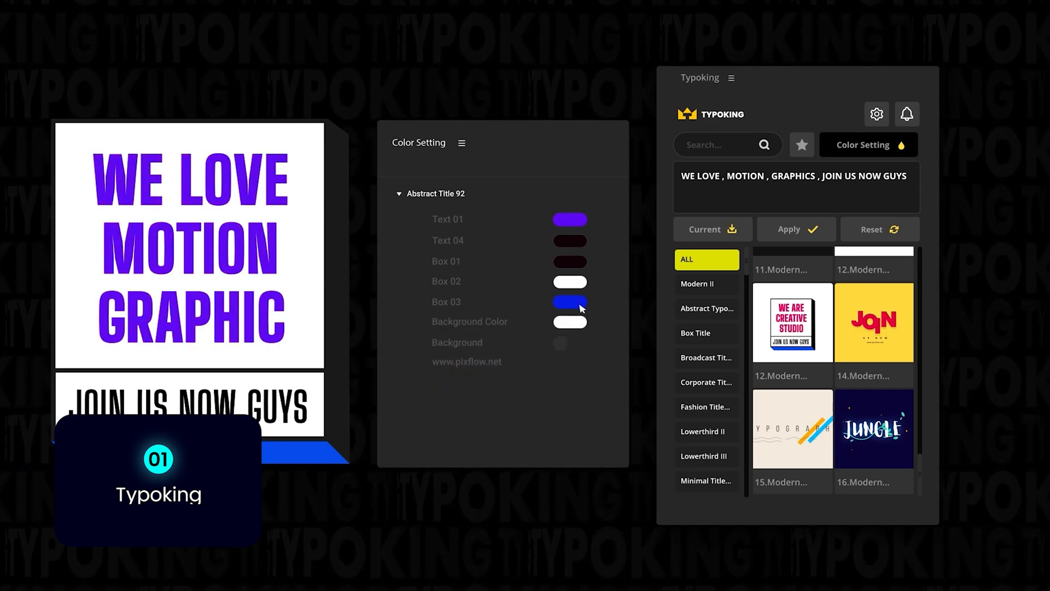
pyautogui.click(568, 302)
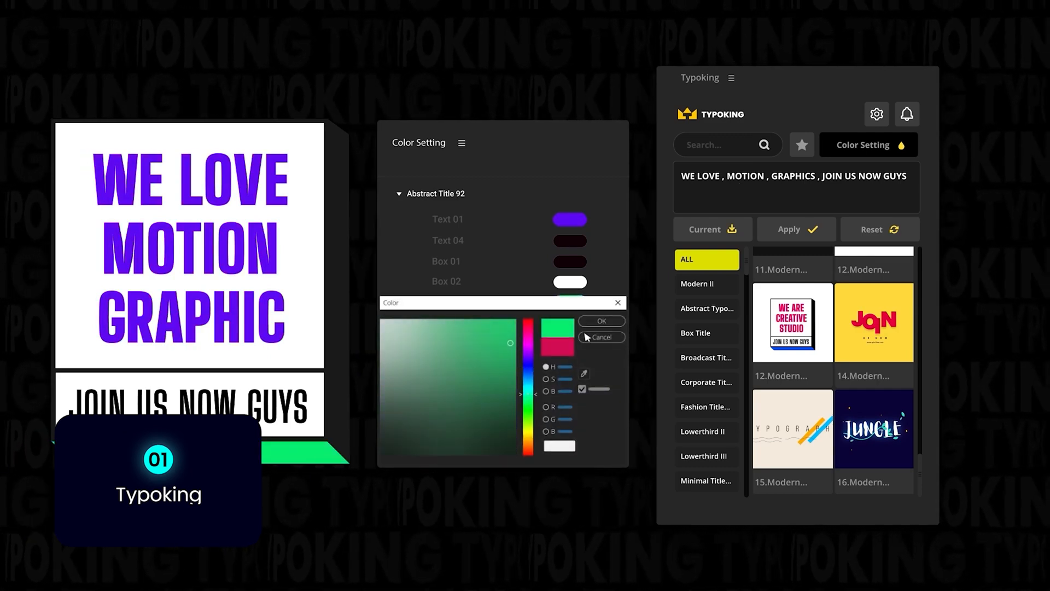
pyautogui.click(601, 320)
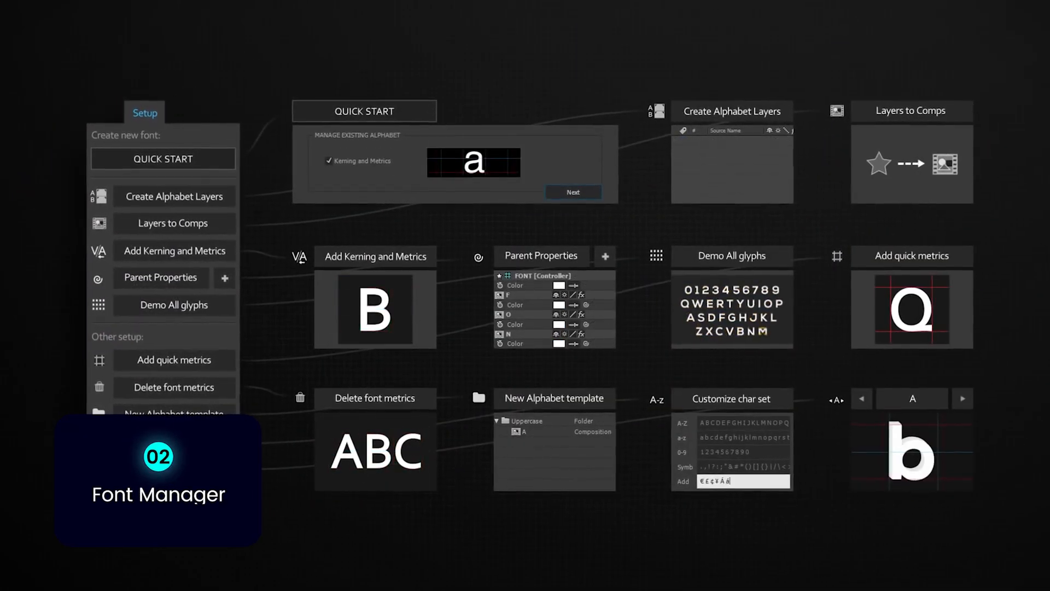
# Write Hello World into the composition using the custom alphabet
pyautogui.click(572, 192)
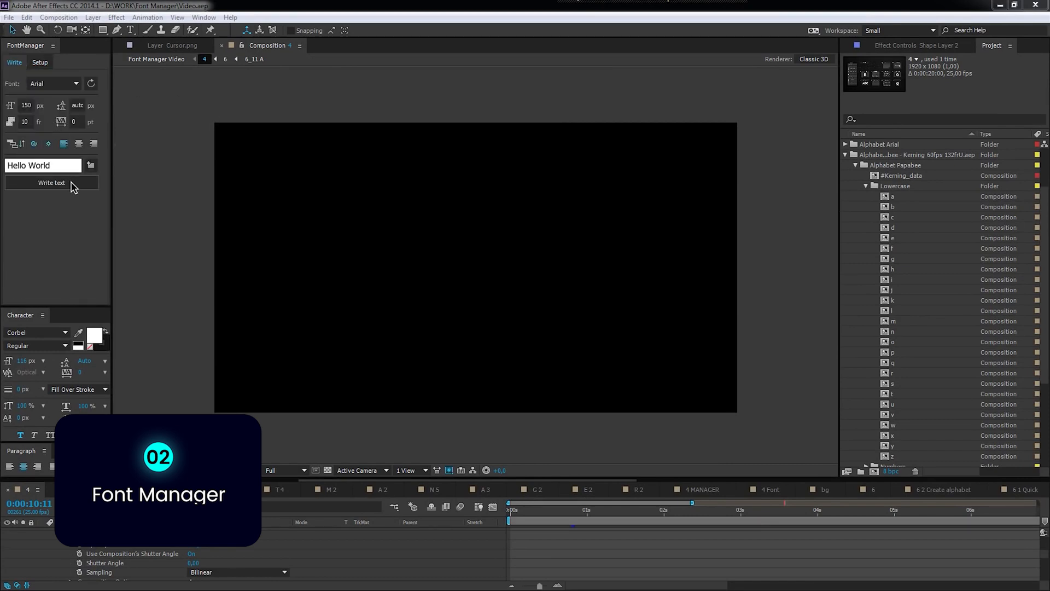
pyautogui.click(51, 183)
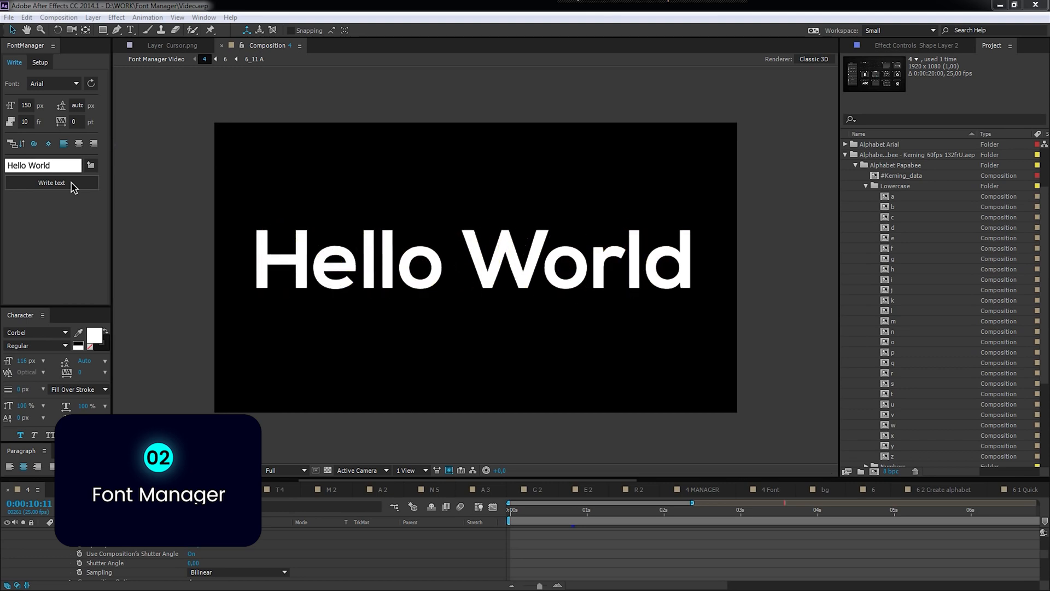
pyautogui.click(51, 185)
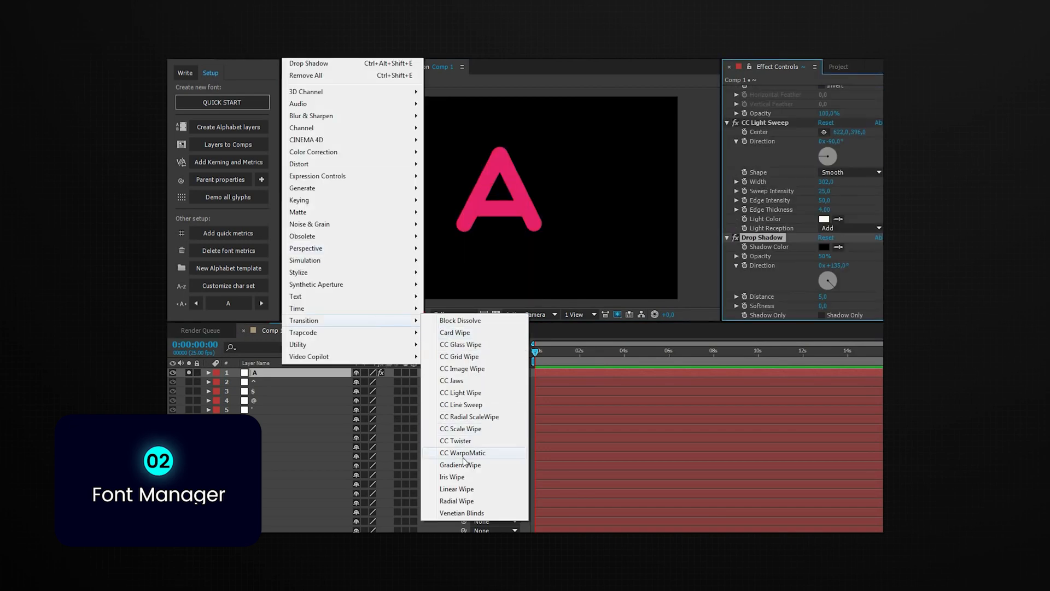
# Give letter A a Linear Wipe transition and convert the alphabet layers to comps
pyautogui.click(456, 488)
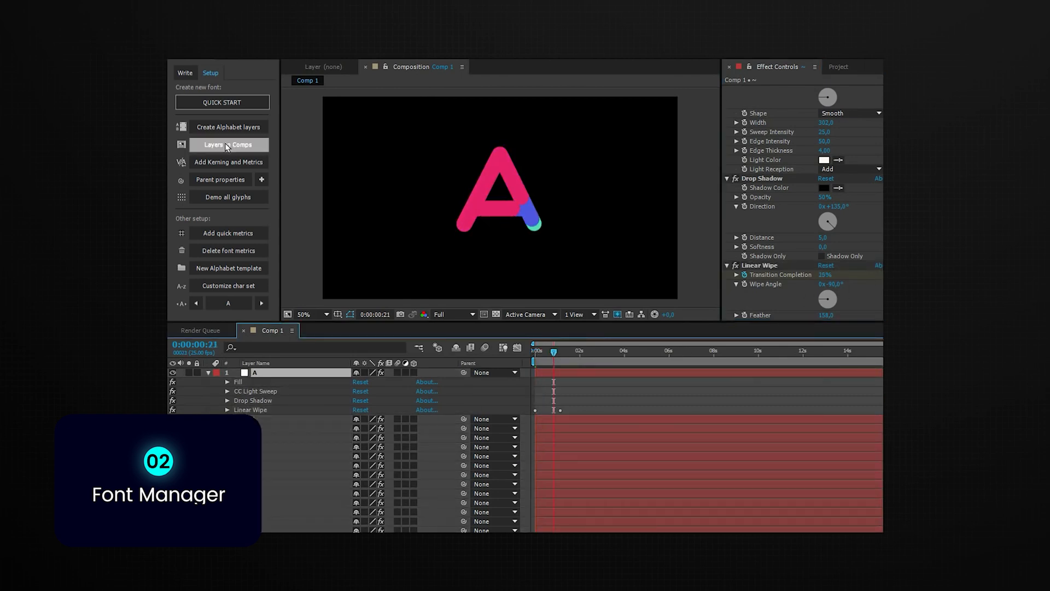
pyautogui.click(228, 196)
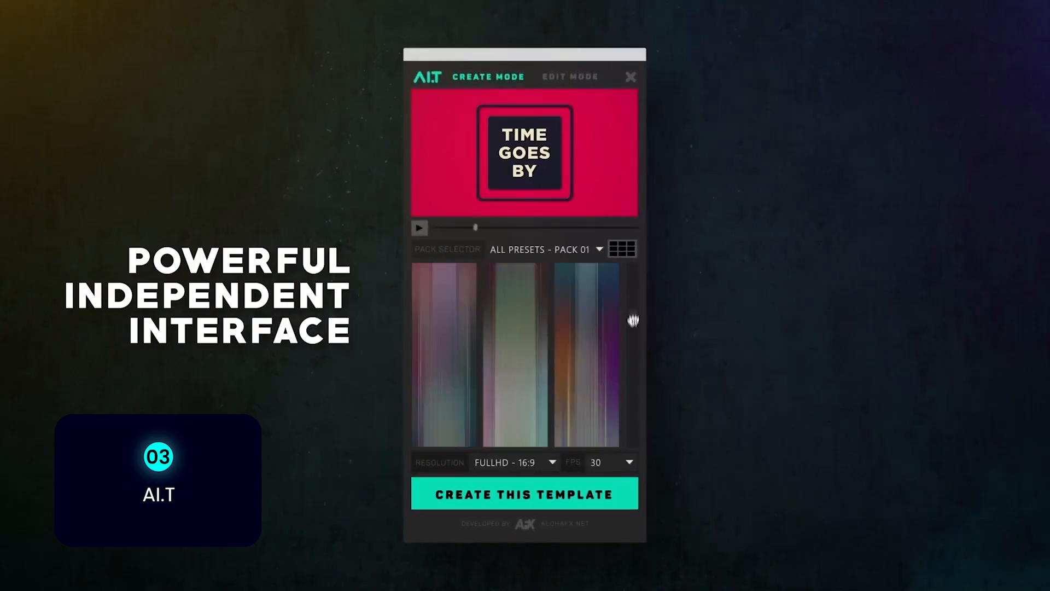
# Create a title from a three-text-field preset at the chosen resolution and edit its words
pyautogui.click(553, 462)
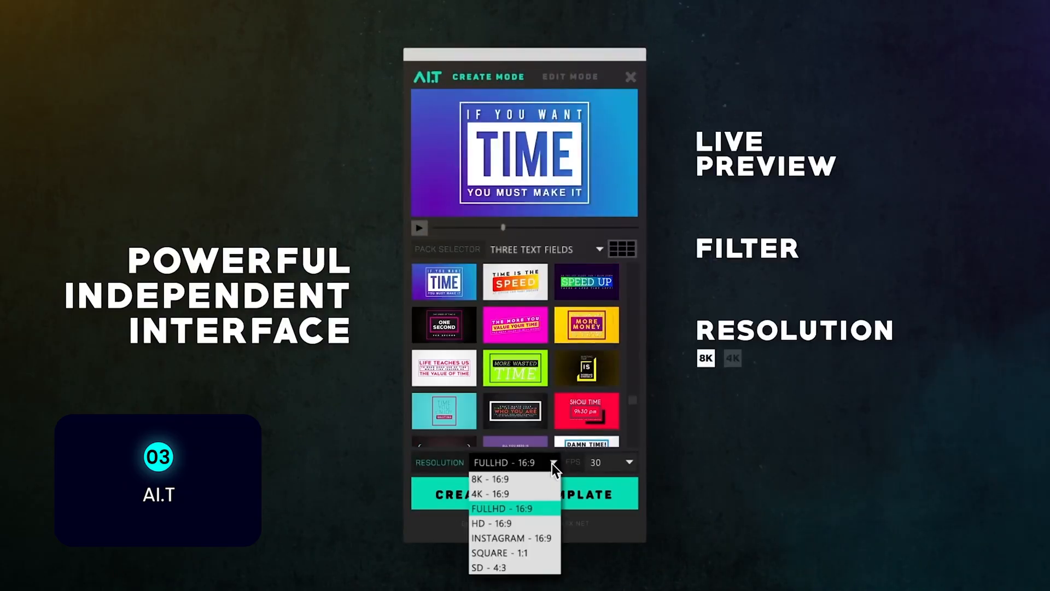
pyautogui.click(570, 76)
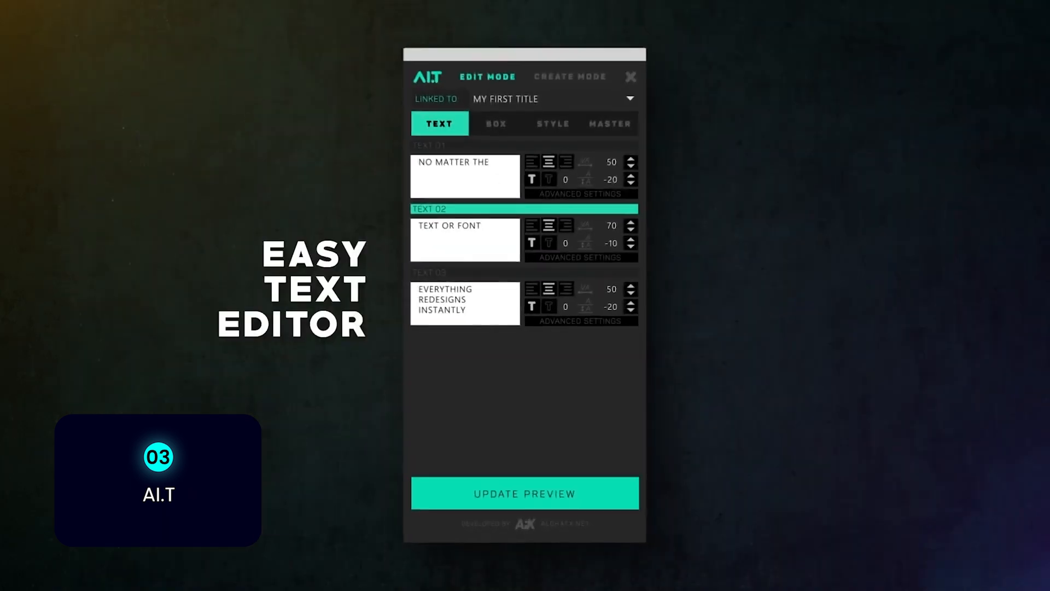
pyautogui.click(523, 494)
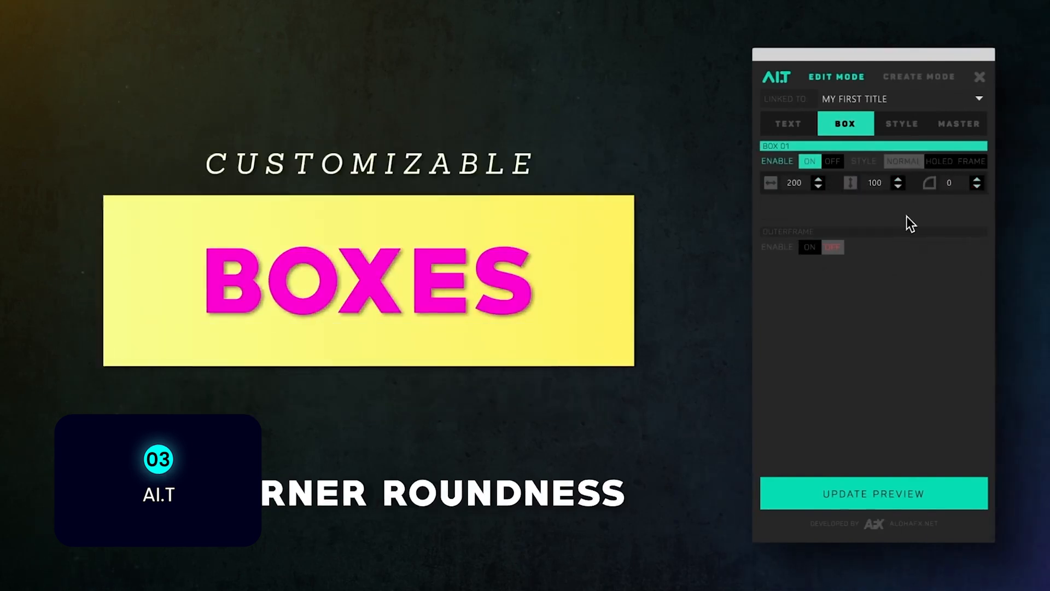
# Adjust the title's box size, vertical position and colour styles, then update the preview
pyautogui.click(961, 123)
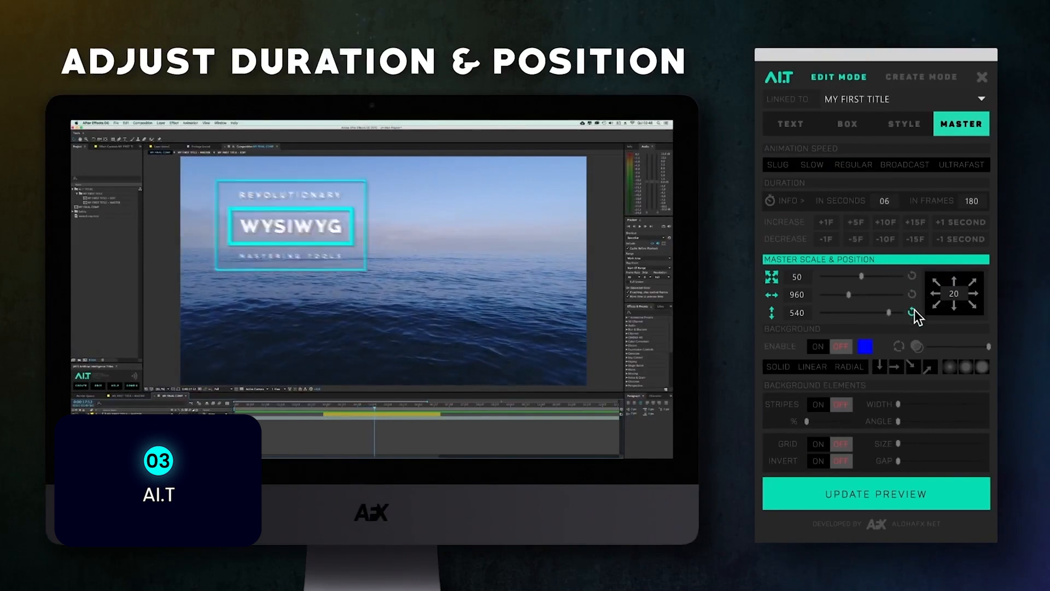
pyautogui.click(818, 443)
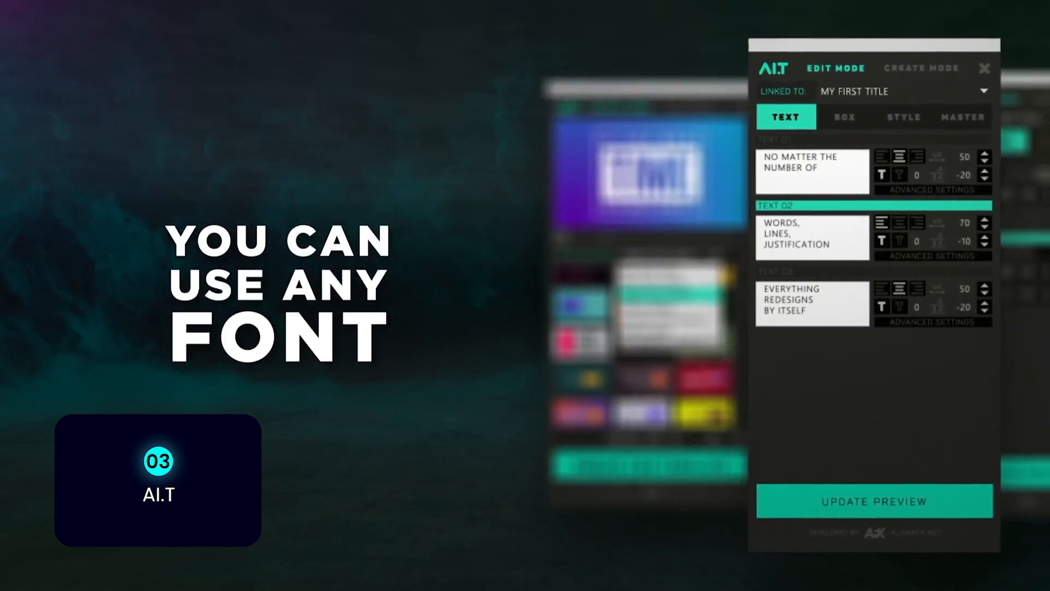
pyautogui.click(926, 117)
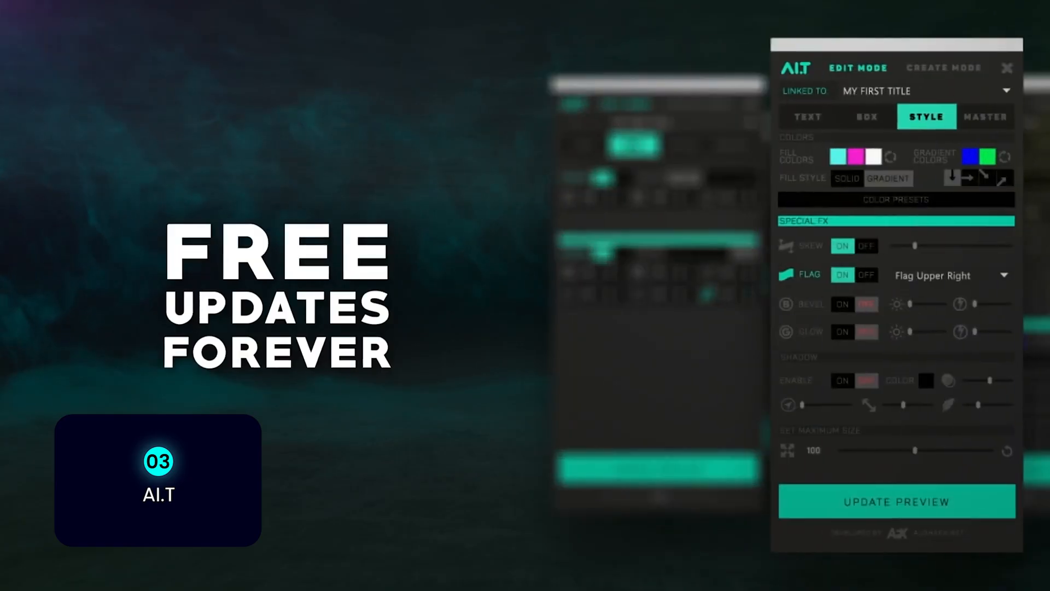
pyautogui.click(986, 117)
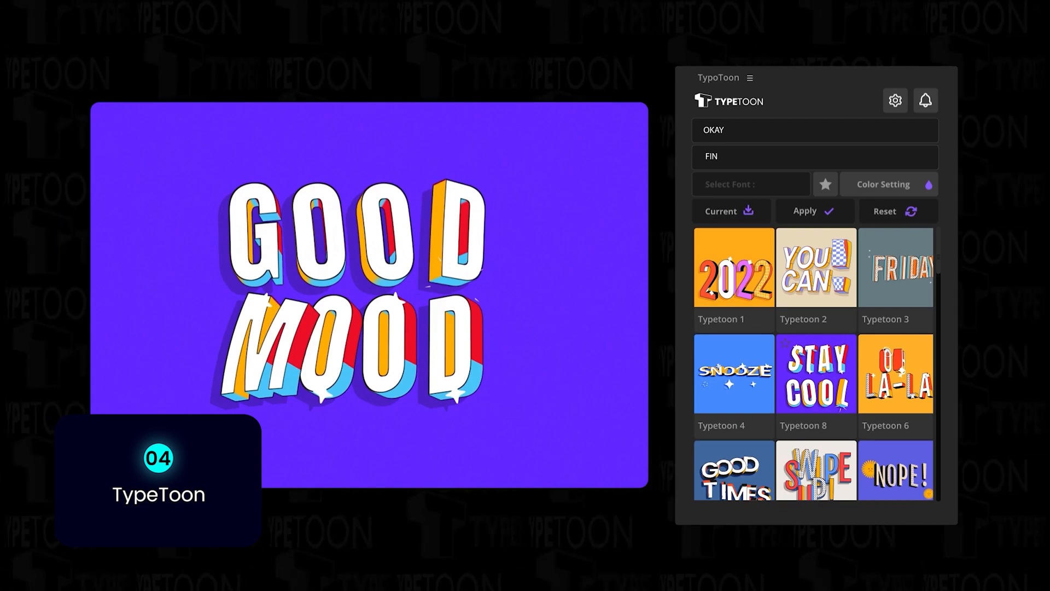
# Apply OKAY FINE to the title in a new font with orange letters
pyautogui.click(750, 183)
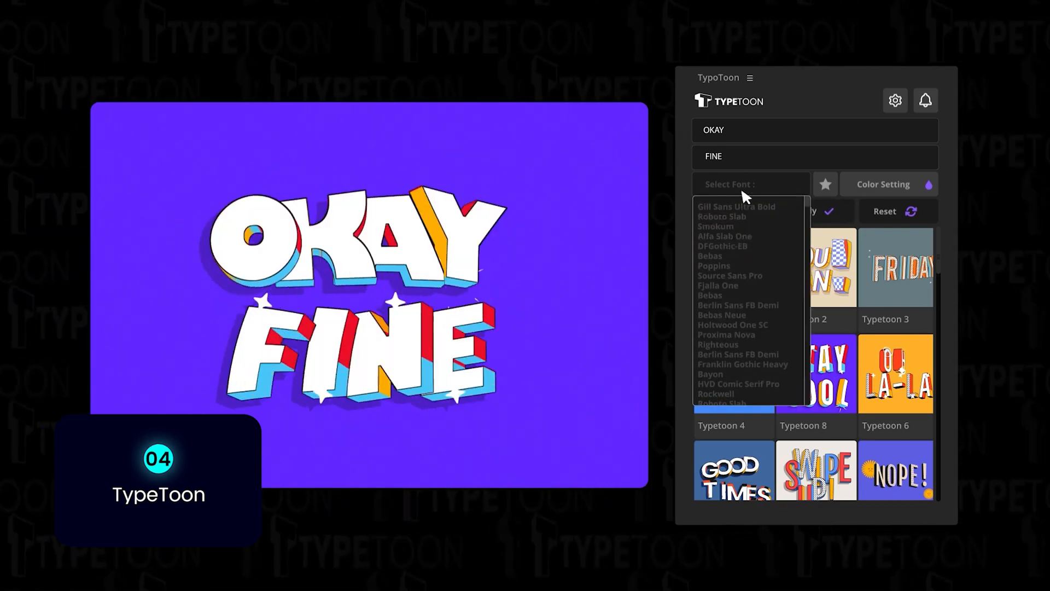
pyautogui.click(883, 184)
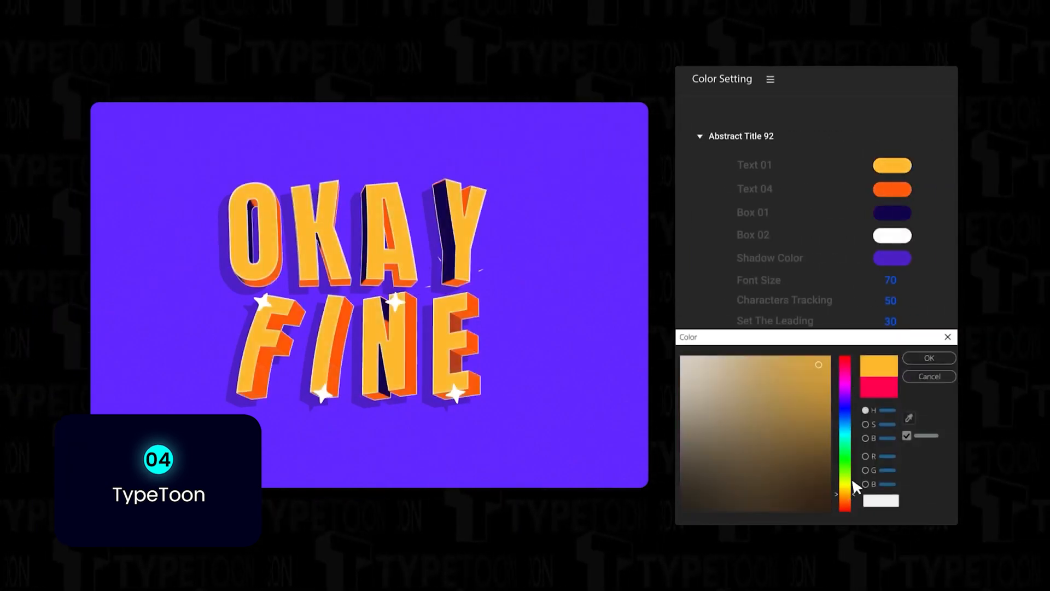
pyautogui.click(929, 356)
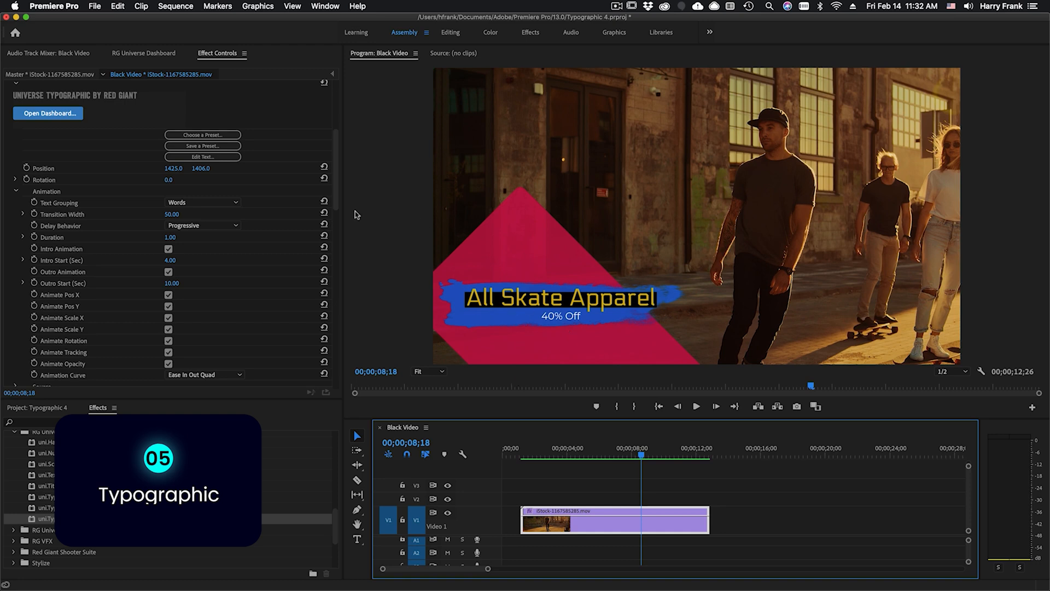
pyautogui.moveTo(596, 293)
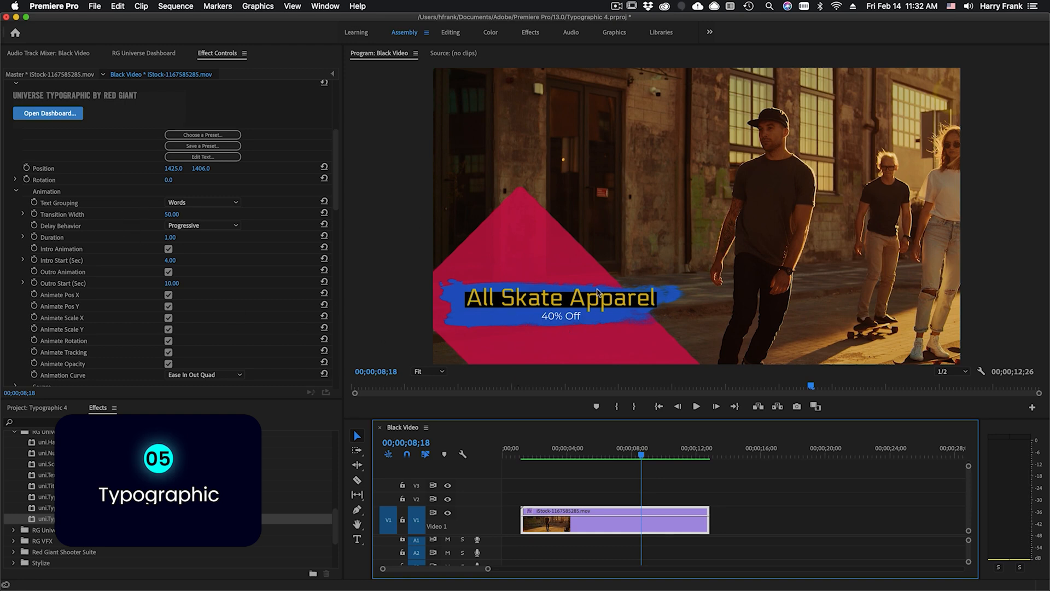
pyautogui.moveTo(450, 302)
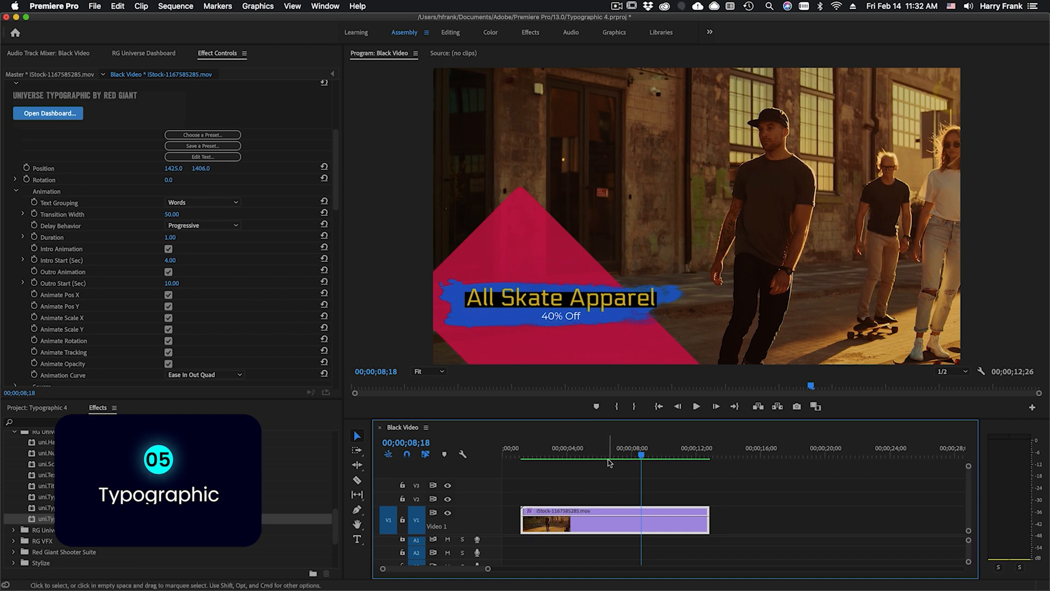
pyautogui.moveTo(559, 522)
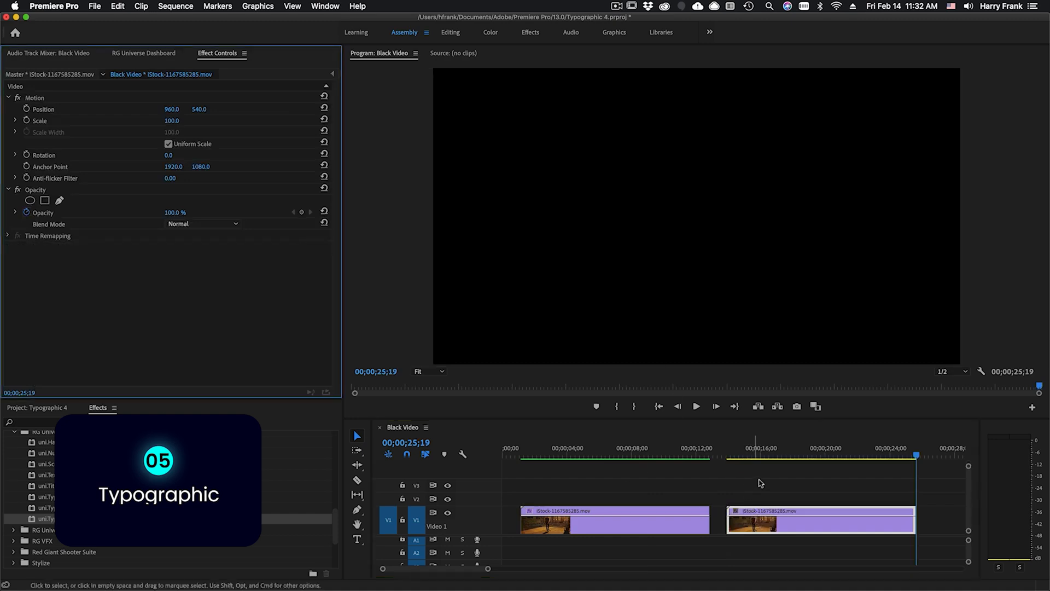
# Expand the RG Universe typographic effects folder for the second skate clip
pyautogui.click(805, 455)
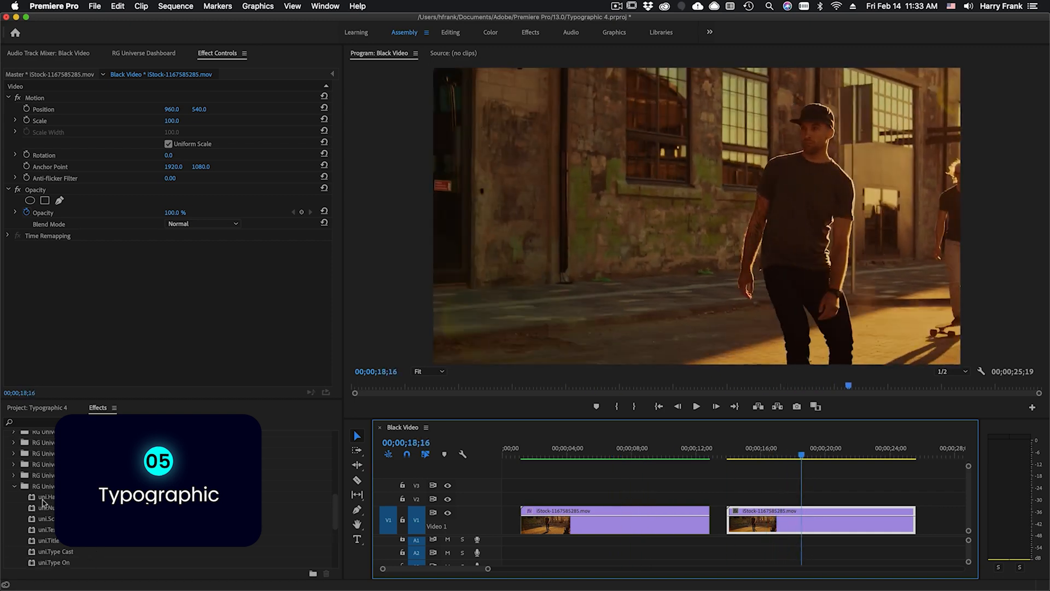
pyautogui.scroll(-3)
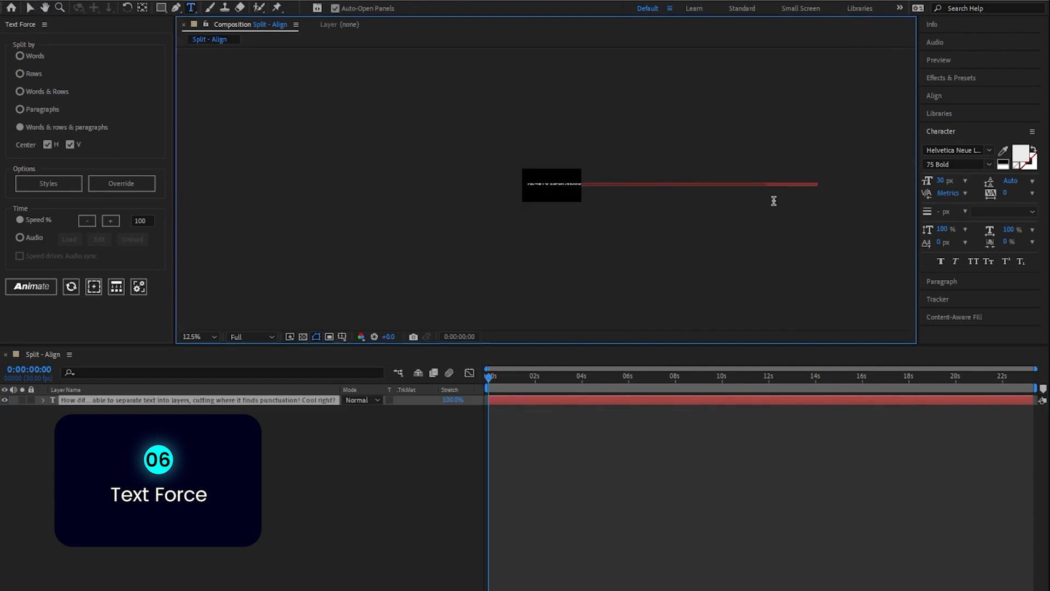
pyautogui.moveTo(615, 208)
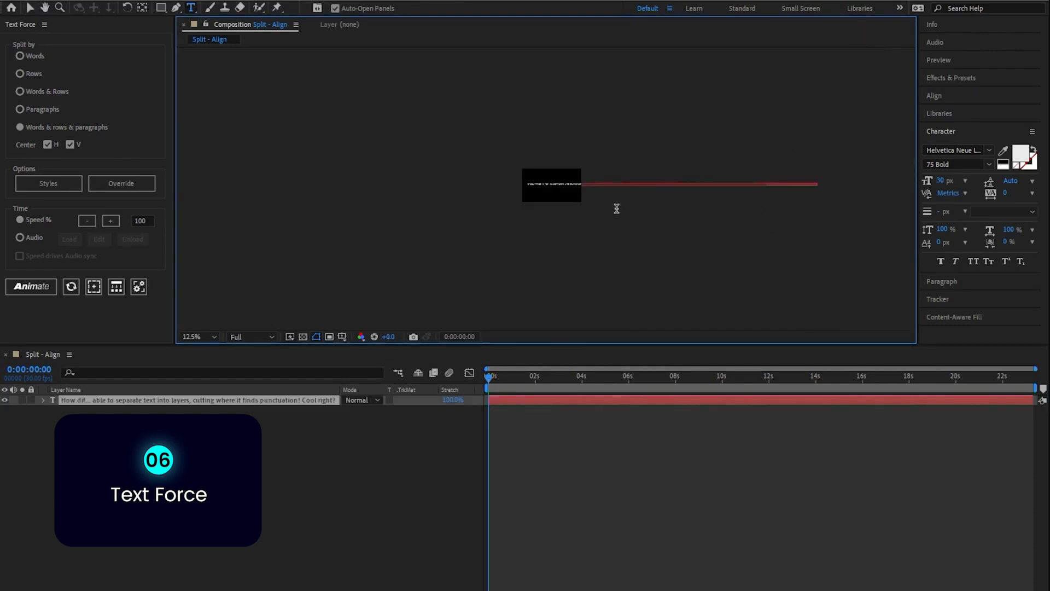
# Separate the long text into staggered layers at every punctuation mark
pyautogui.click(190, 336)
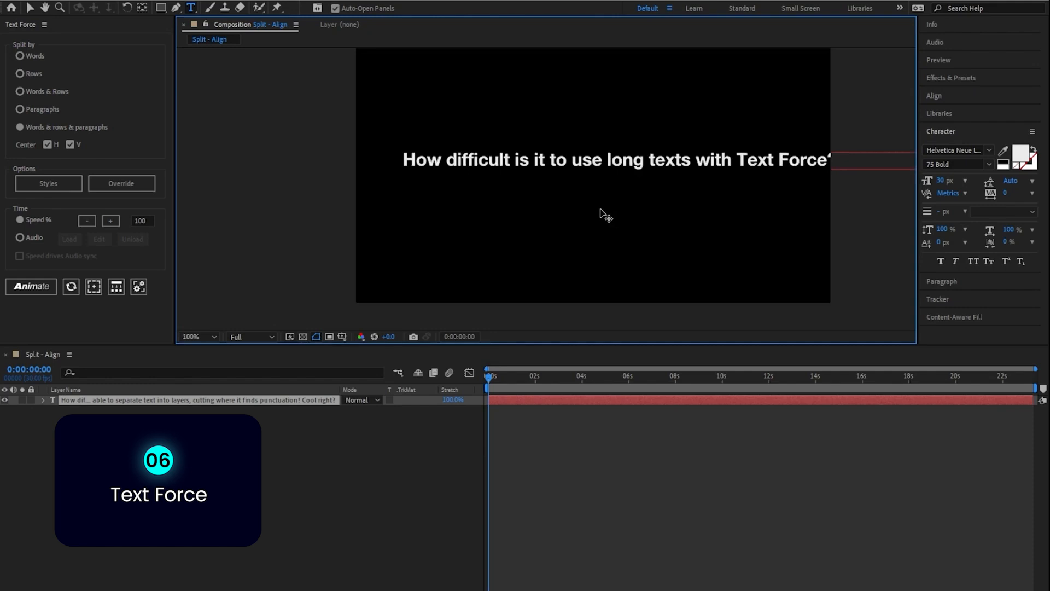
pyautogui.click(115, 287)
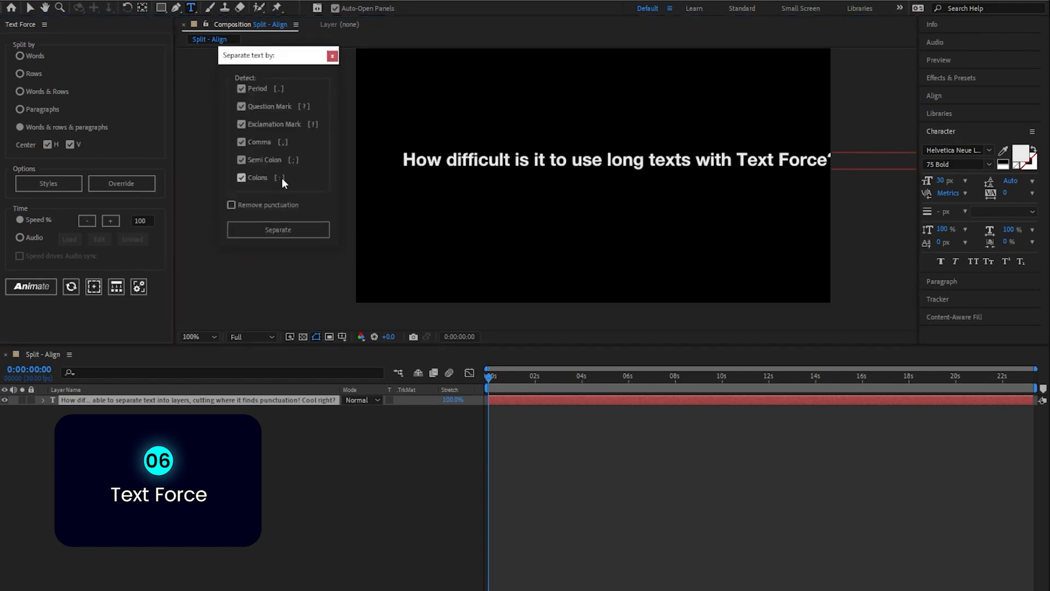
pyautogui.moveTo(266, 99)
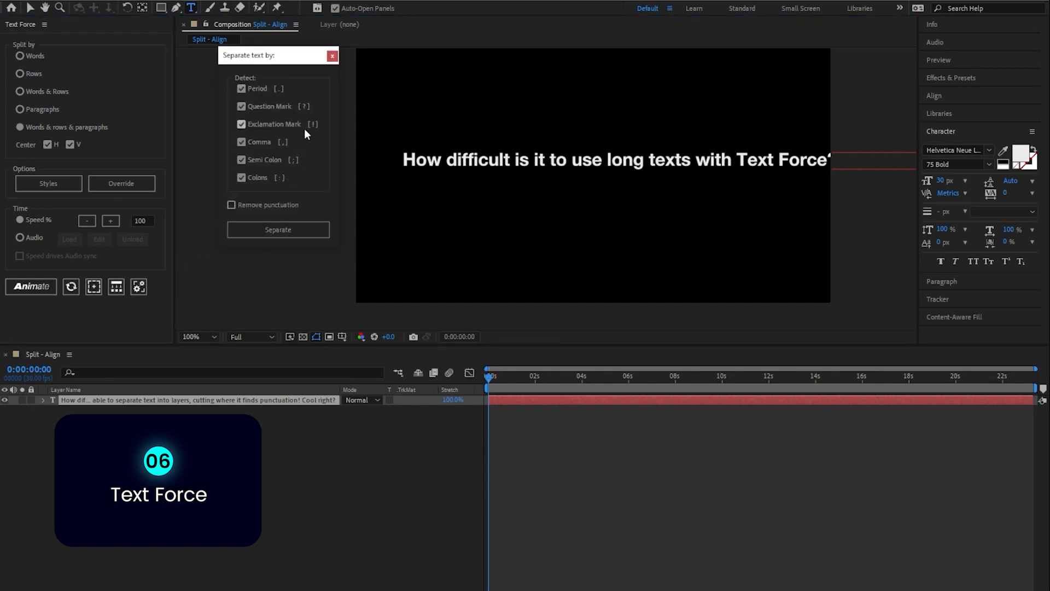
pyautogui.click(277, 230)
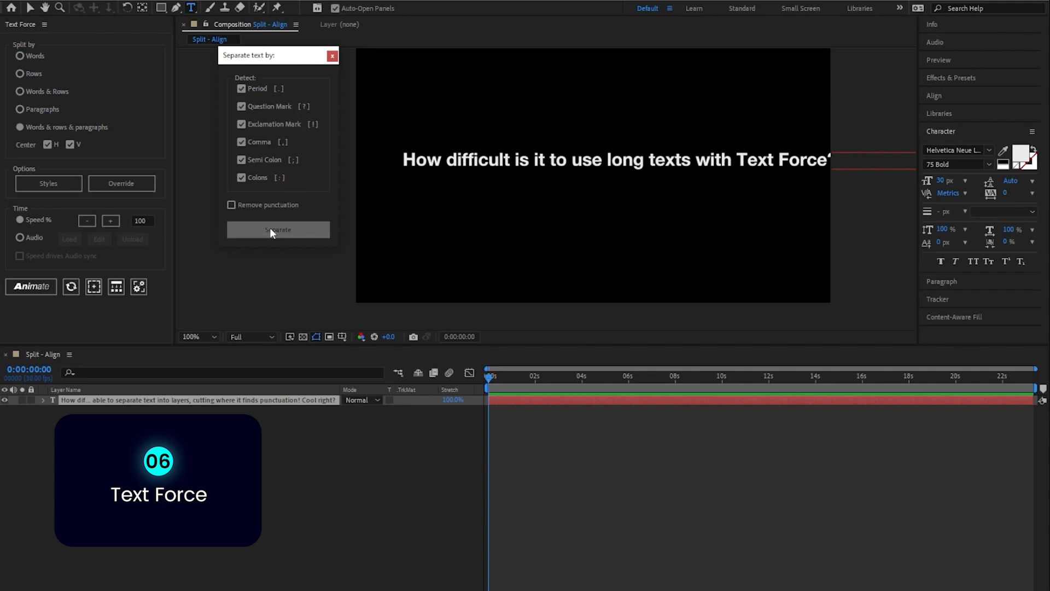
pyautogui.click(277, 229)
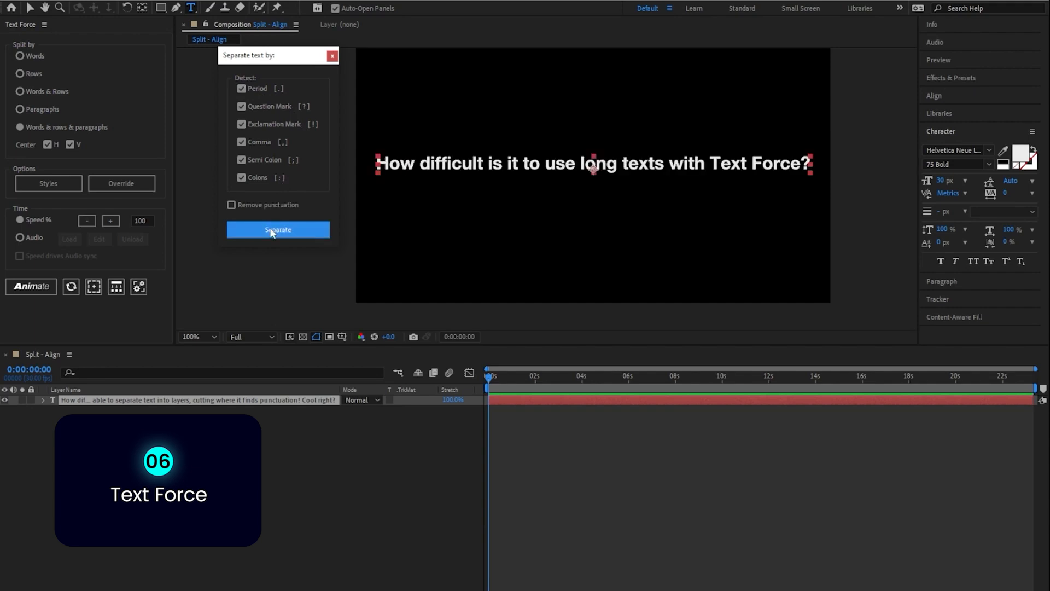
pyautogui.click(276, 229)
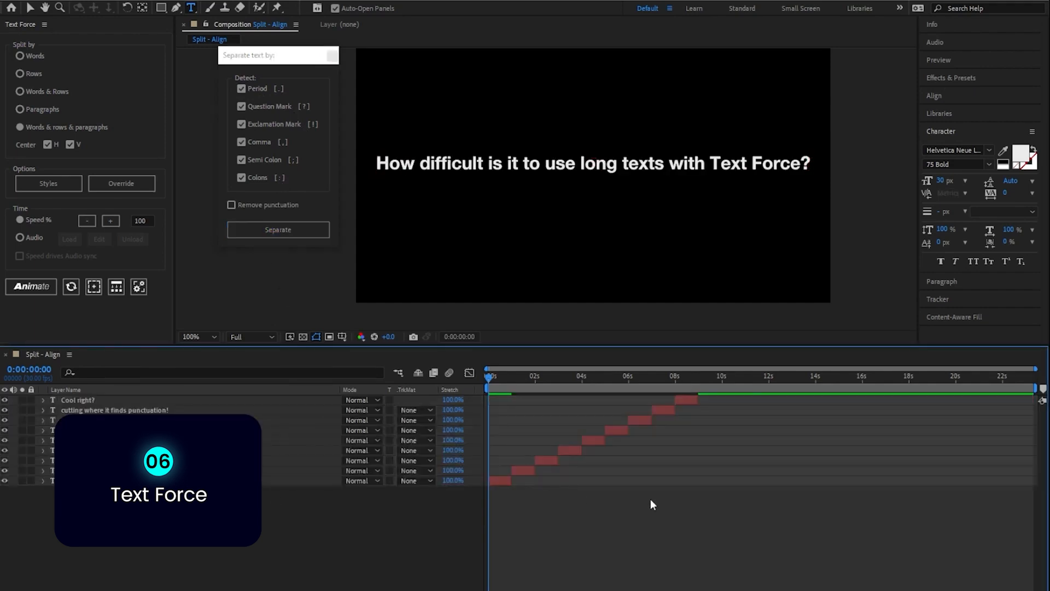
pyautogui.moveTo(618, 474)
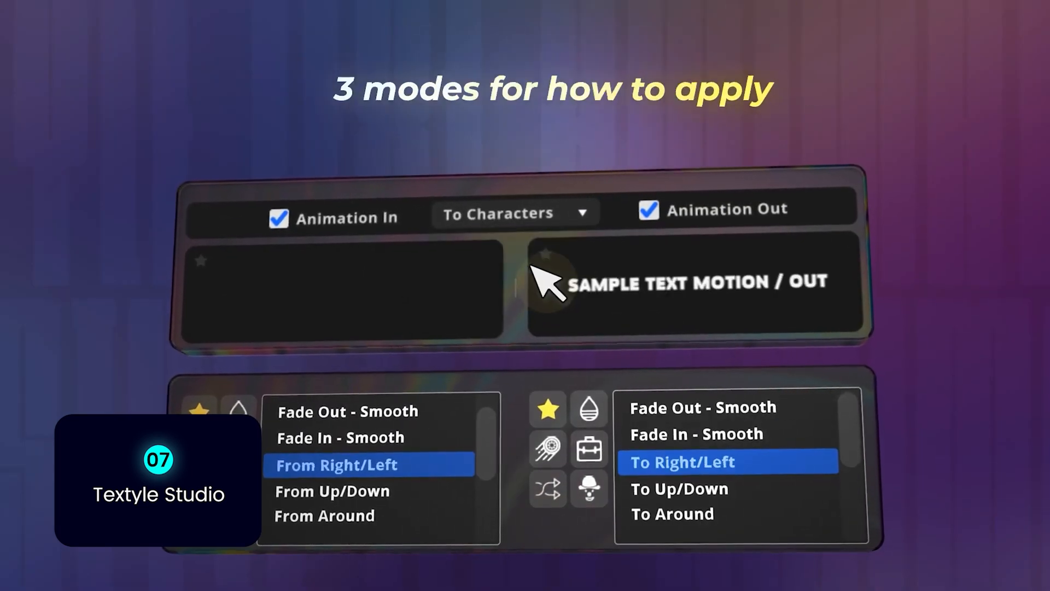
pyautogui.click(515, 214)
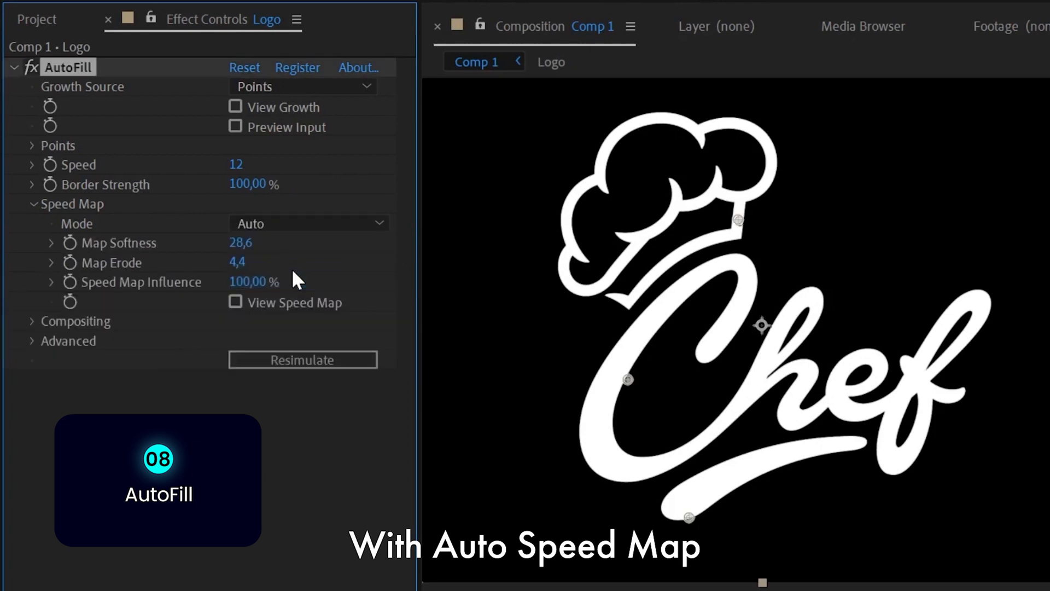
# Enable View Speed Map under AutoFill to show the blurred map over the Chef logo
pyautogui.click(235, 302)
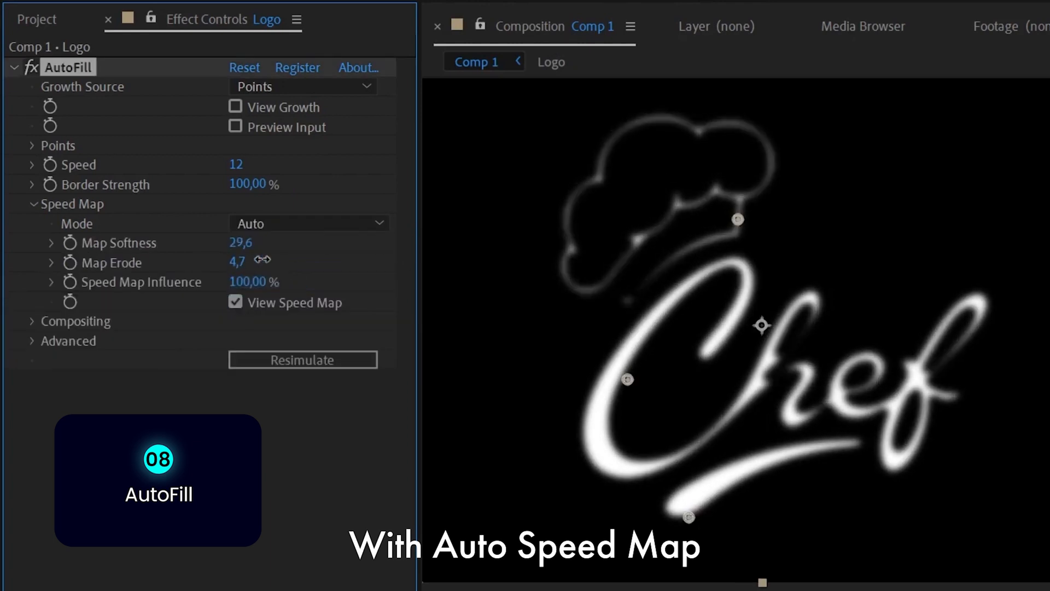
pyautogui.click(235, 302)
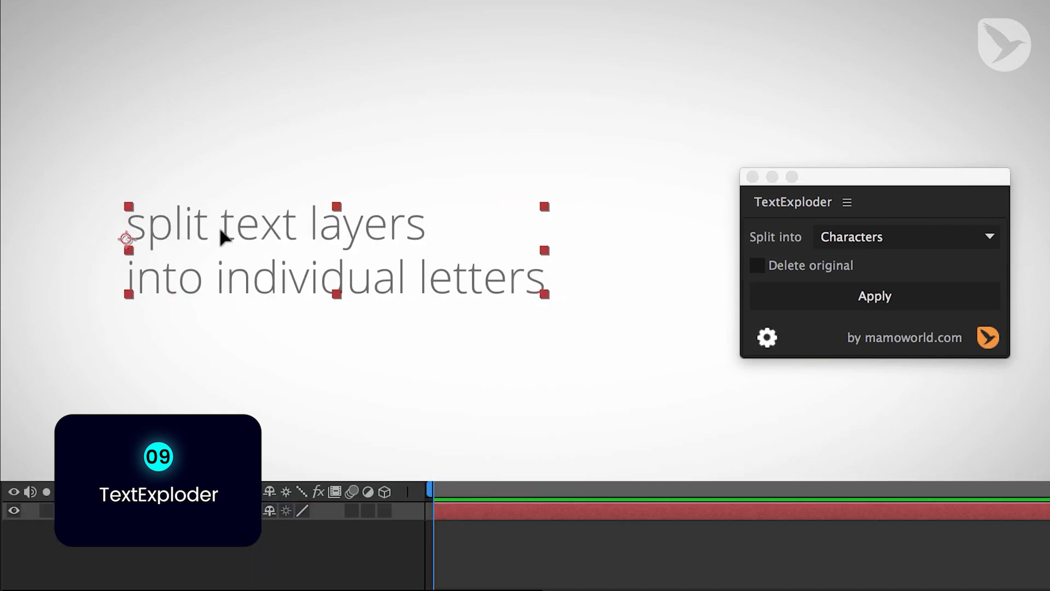
pyautogui.moveTo(755, 266)
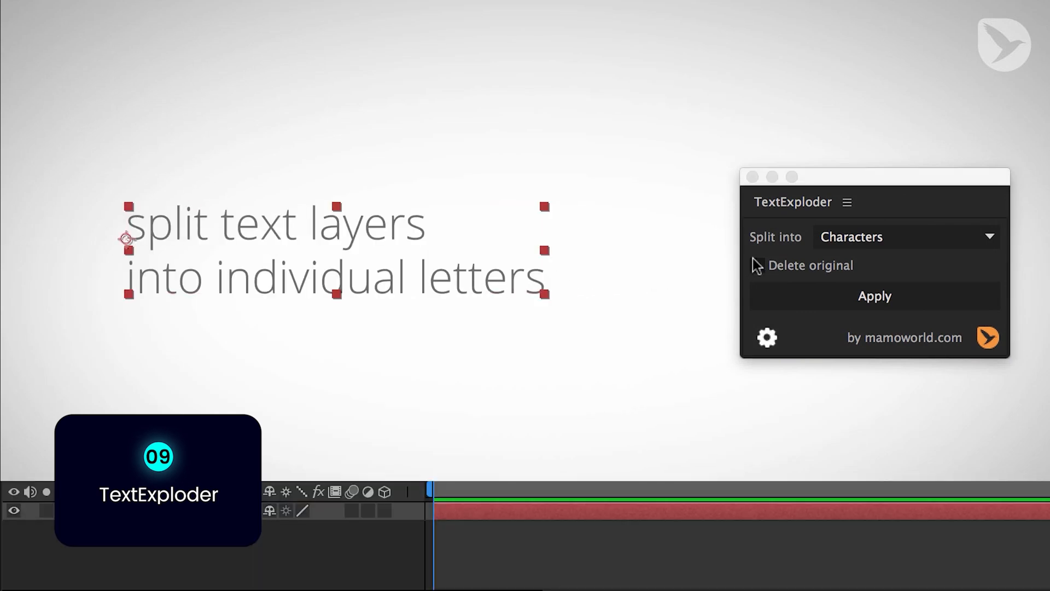
# Split the two-line text into letter layers, deleting the original
pyautogui.click(757, 265)
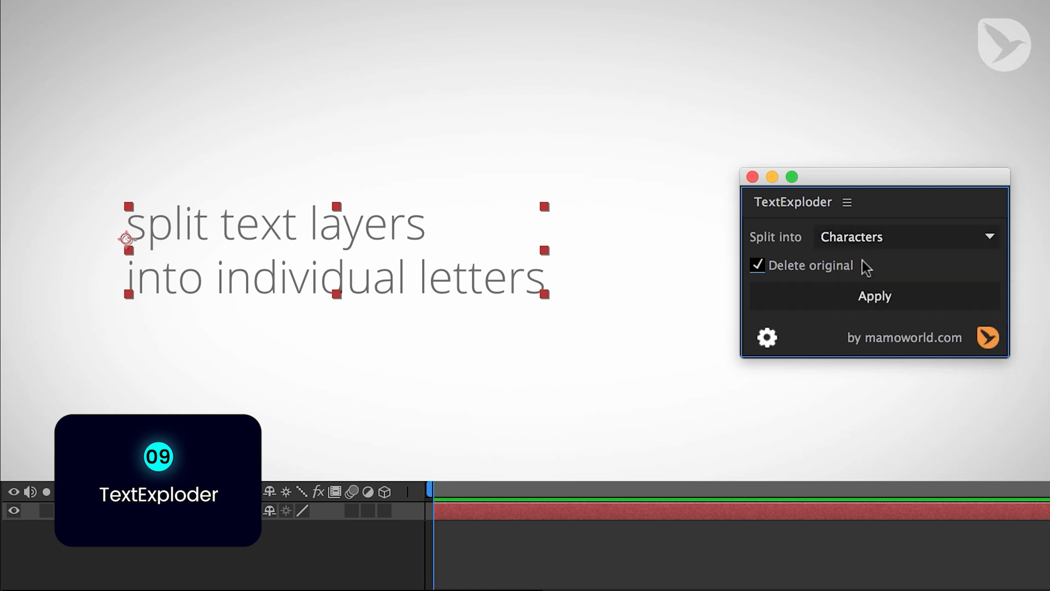
pyautogui.click(874, 295)
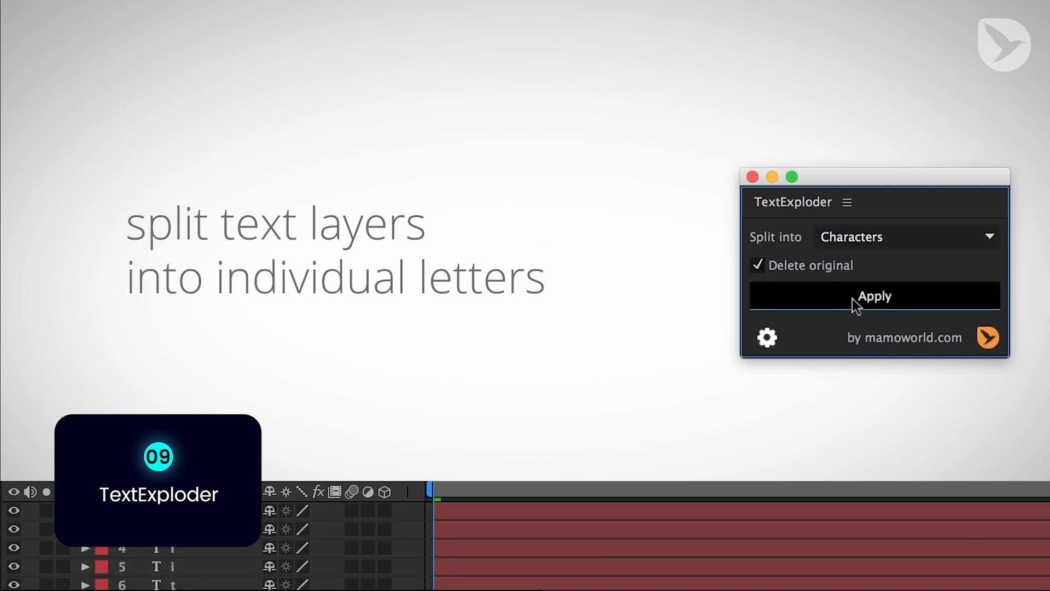
pyautogui.click(874, 295)
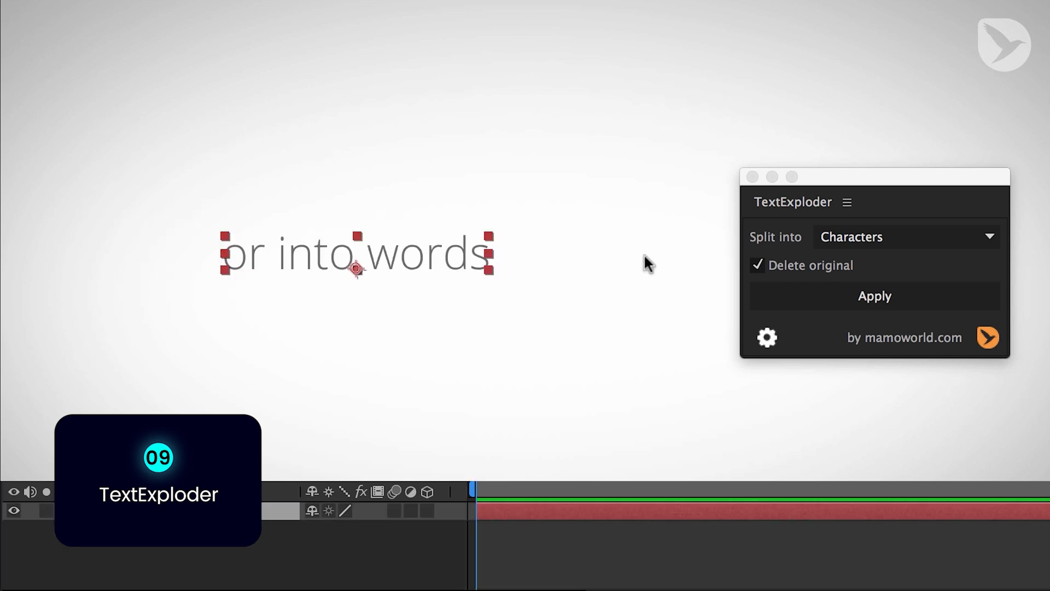
# Split the phrase 'or into words' into separate word layers
pyautogui.click(904, 236)
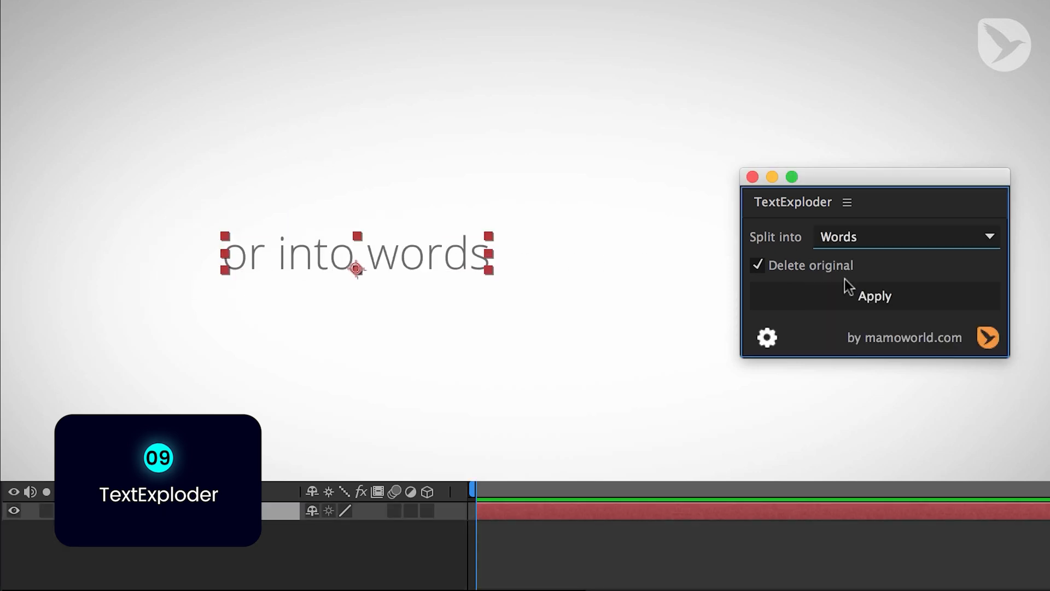
pyautogui.click(874, 296)
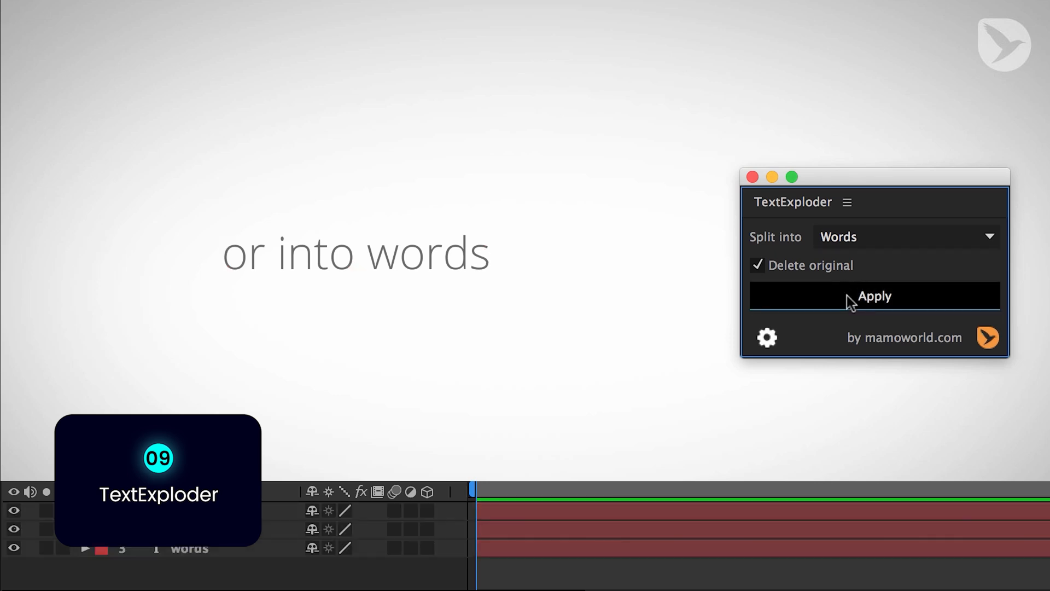
pyautogui.click(874, 295)
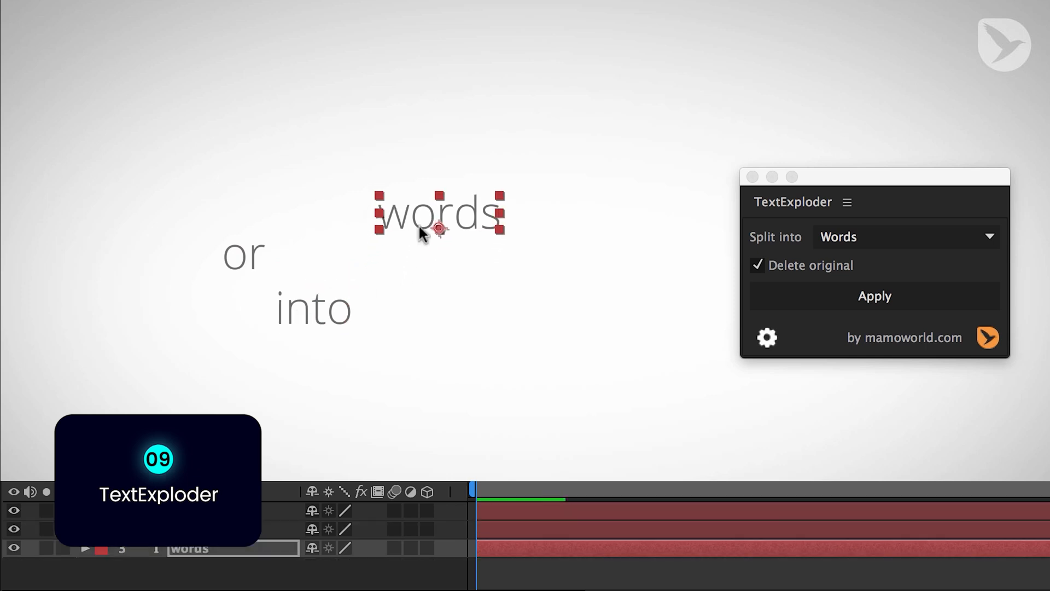
# Split the three-line text into one layer per line
pyautogui.click(905, 236)
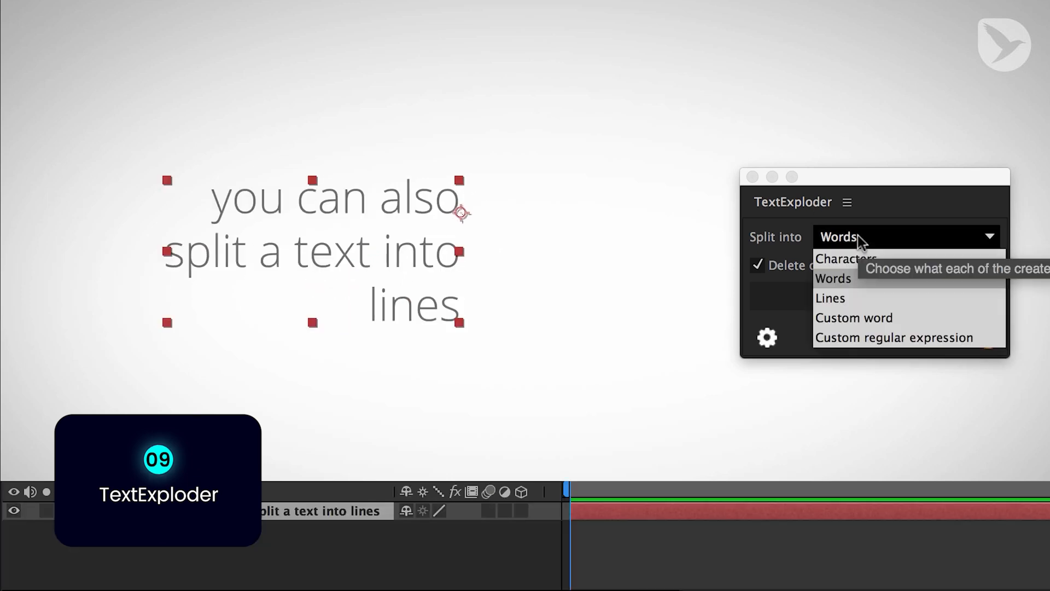
pyautogui.click(830, 298)
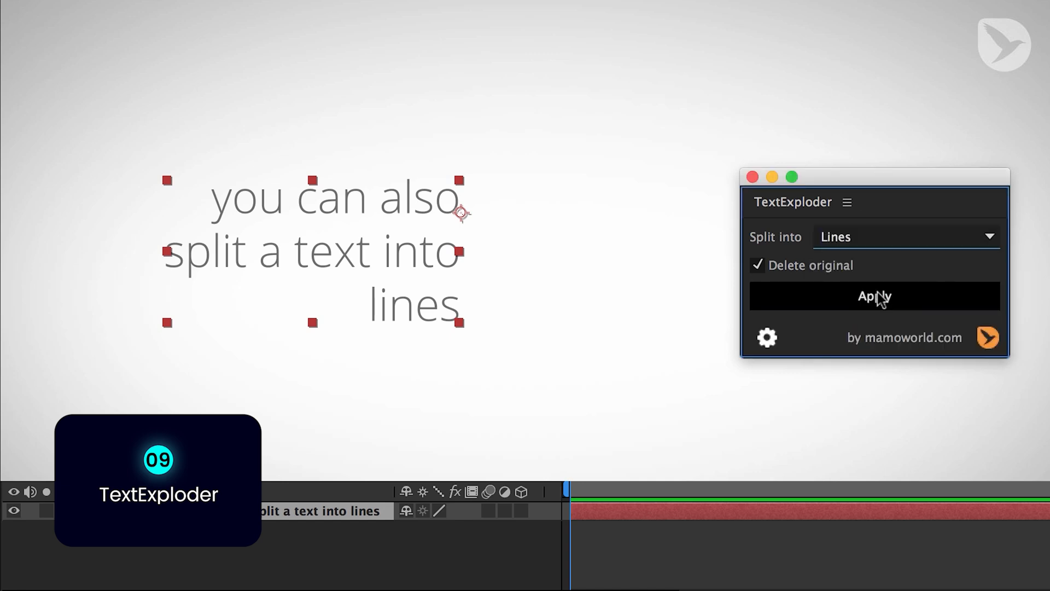
pyautogui.click(873, 297)
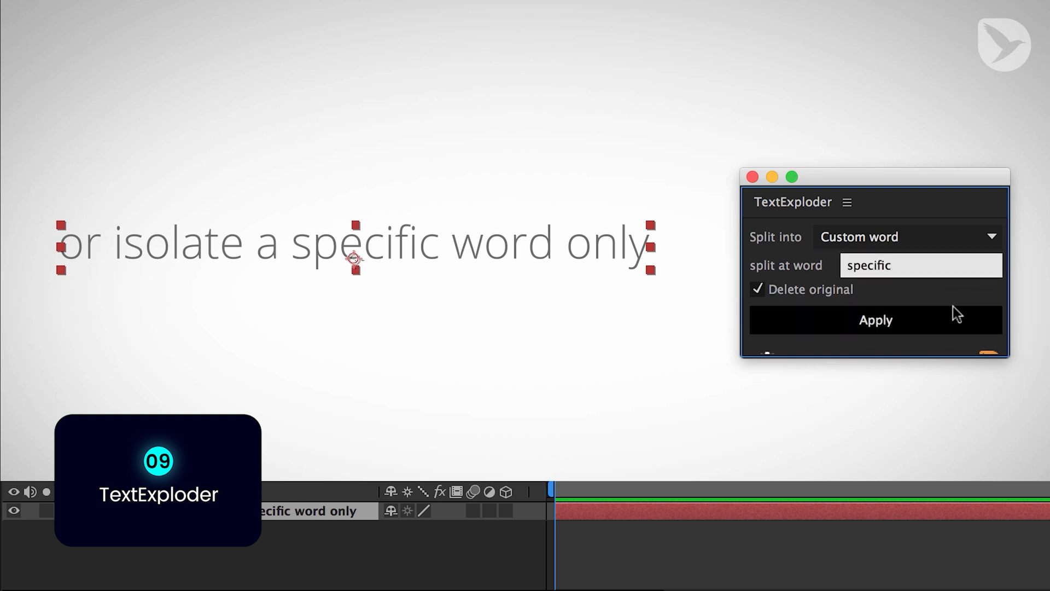
# Split the next sentence around the custom word 'specific'
pyautogui.click(875, 319)
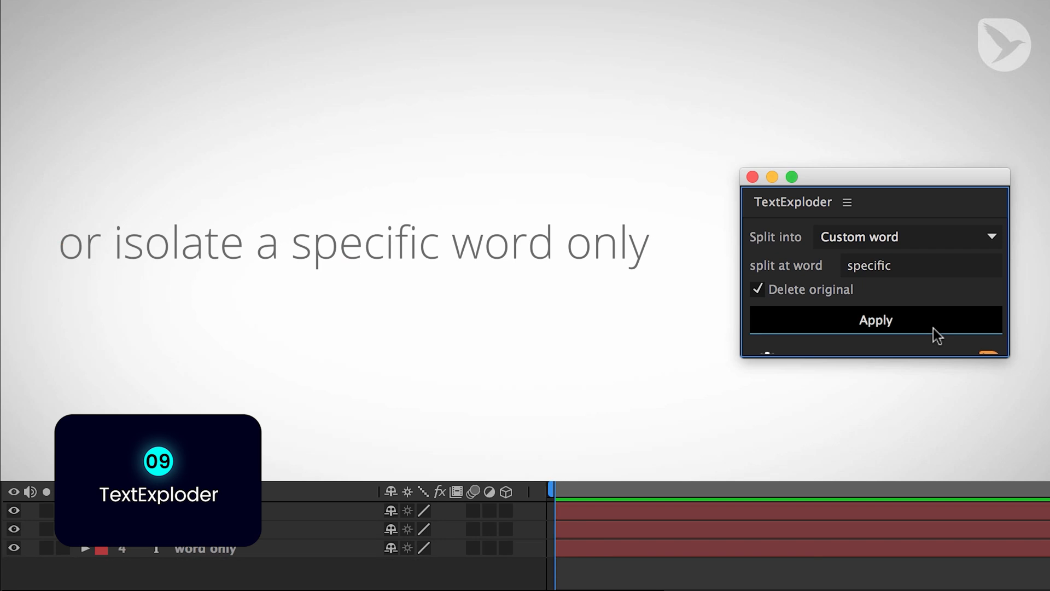
pyautogui.click(875, 320)
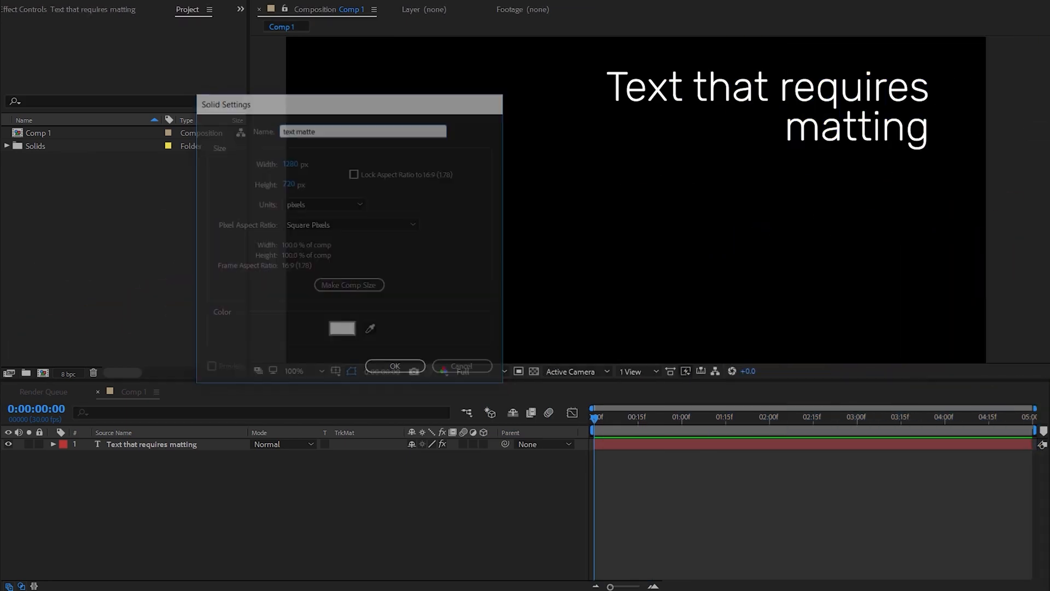
# Create a grey 'text matte' solid over the words and apply Effect Matte to the text layer
pyautogui.click(395, 367)
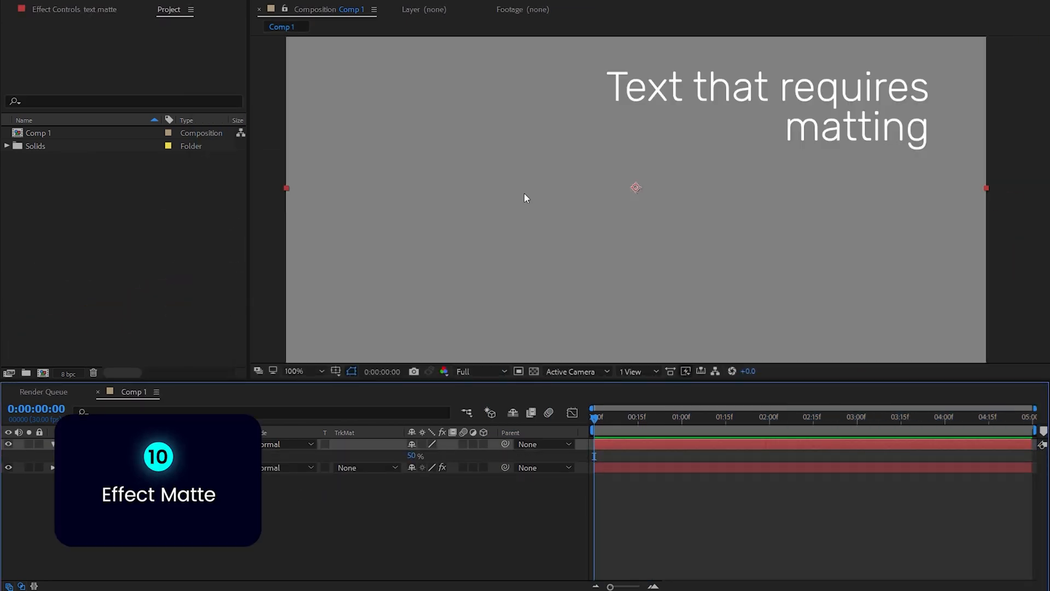
pyautogui.click(293, 371)
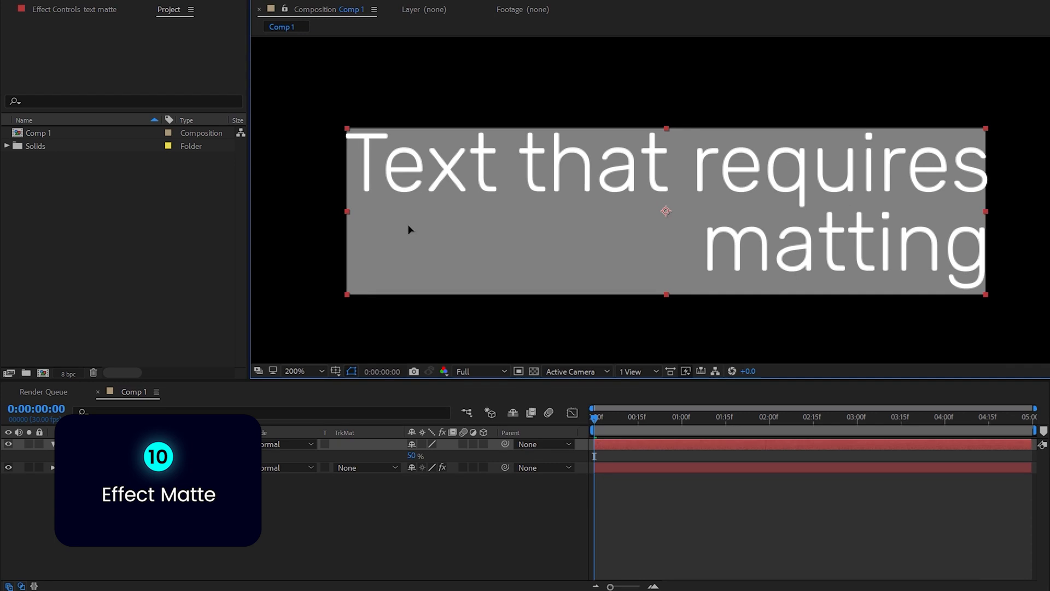
pyautogui.click(365, 467)
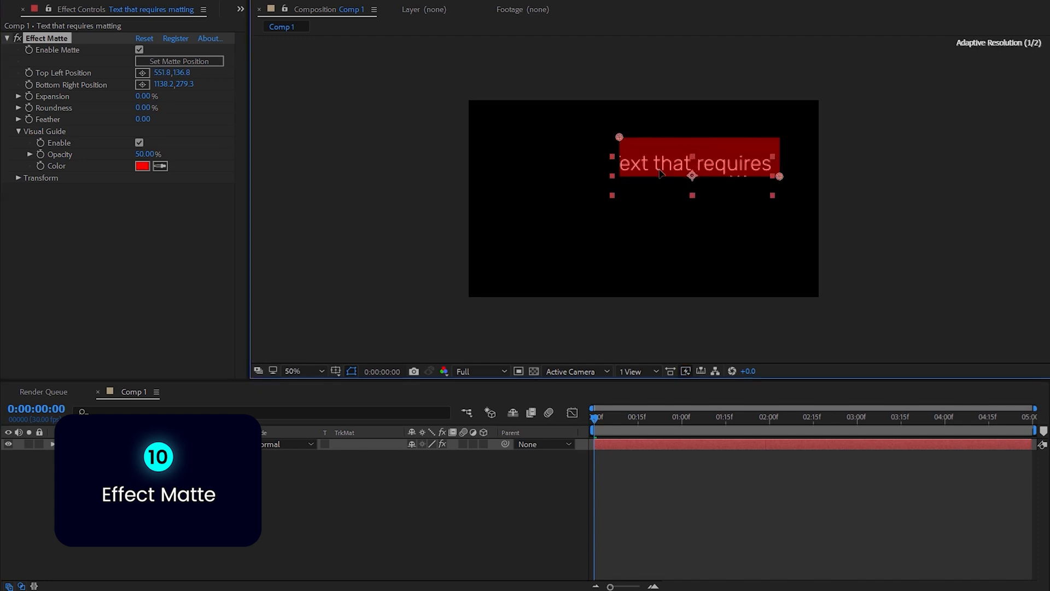
pyautogui.click(293, 371)
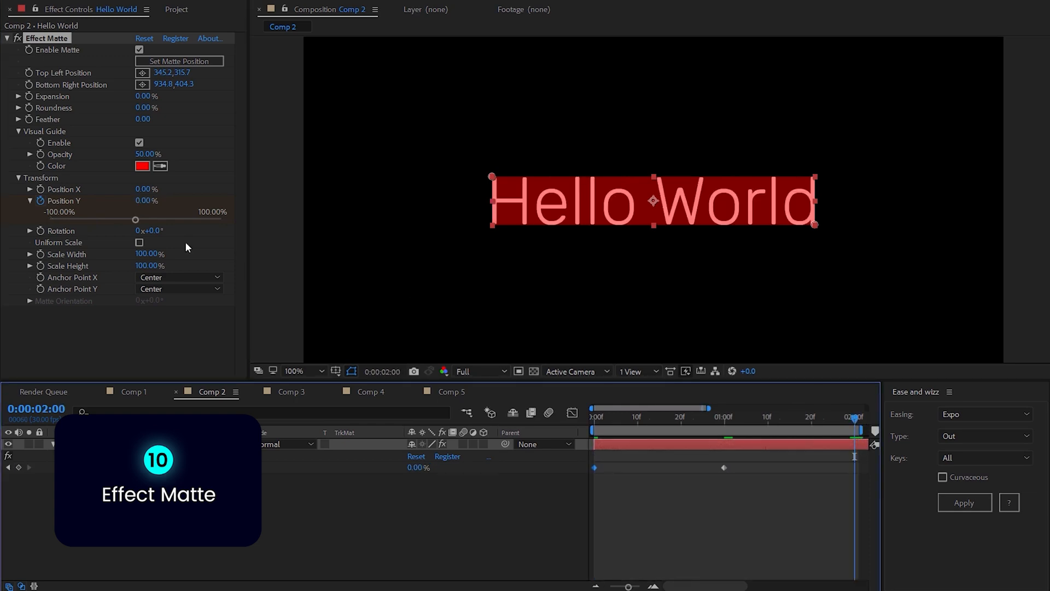
# Set Effect Matte's Position Y to 100% so Hello World slides out, then move to Comp 4
pyautogui.moveTo(136, 220); pyautogui.dragTo(221, 220)
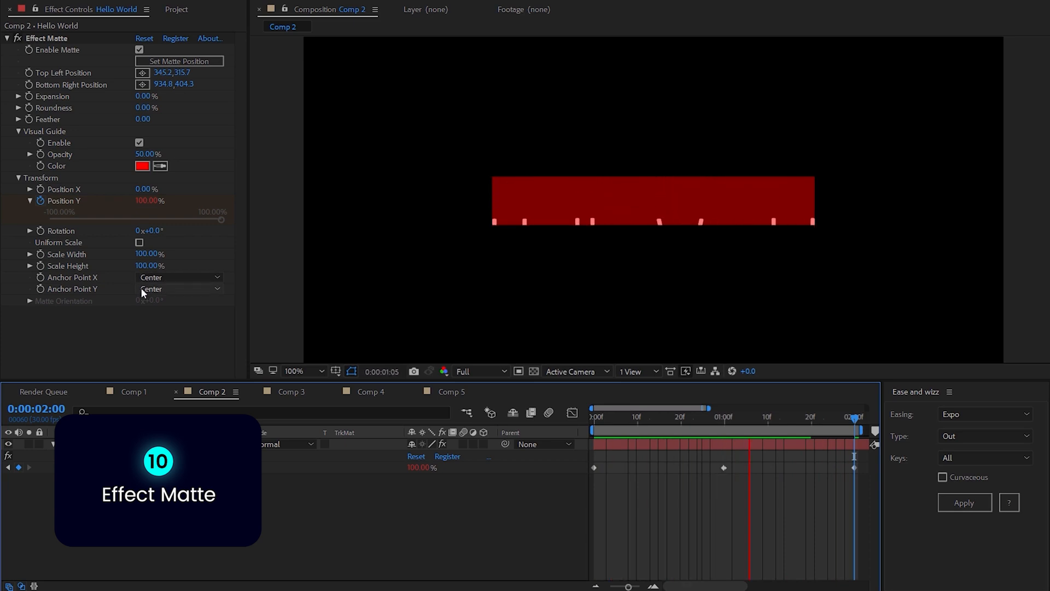
pyautogui.click(368, 391)
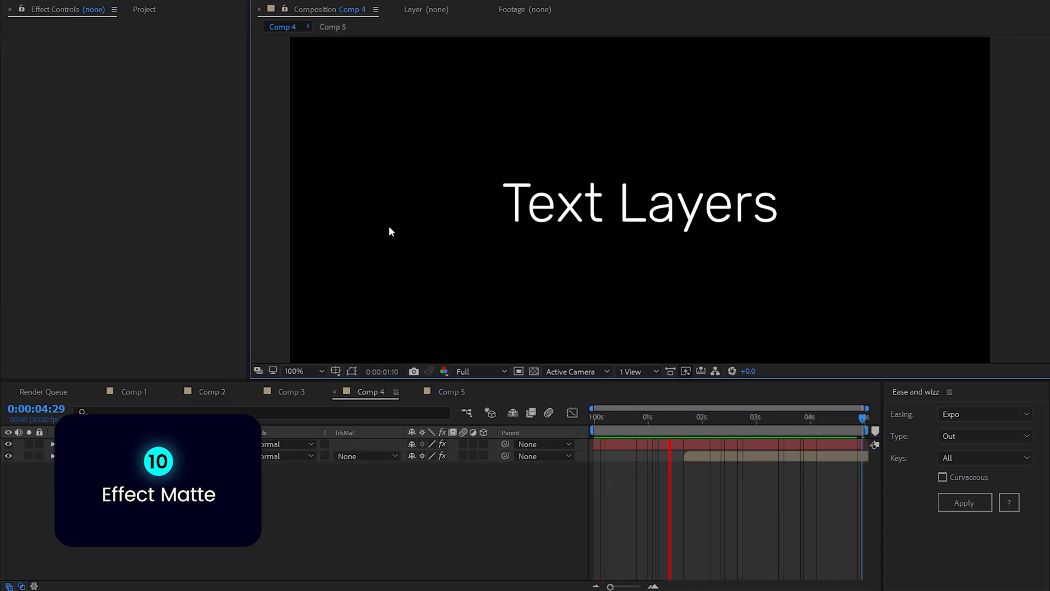